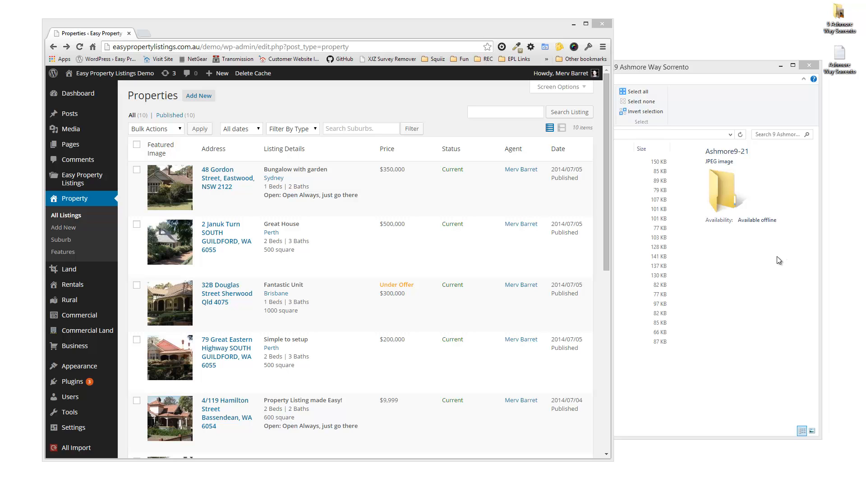
mouse_move(766, 266)
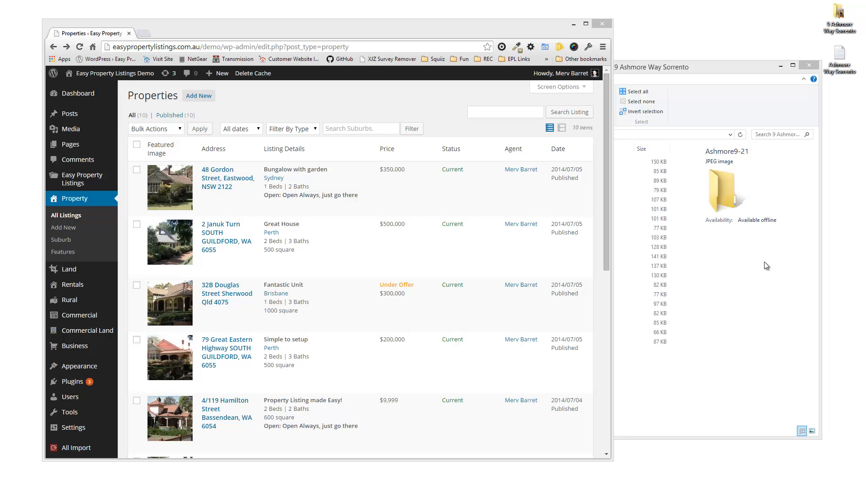
mouse_move(712, 255)
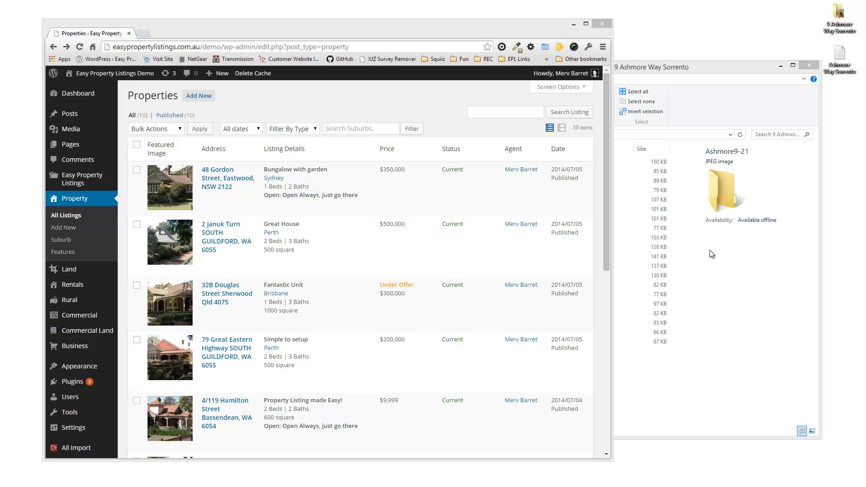
mouse_move(689, 253)
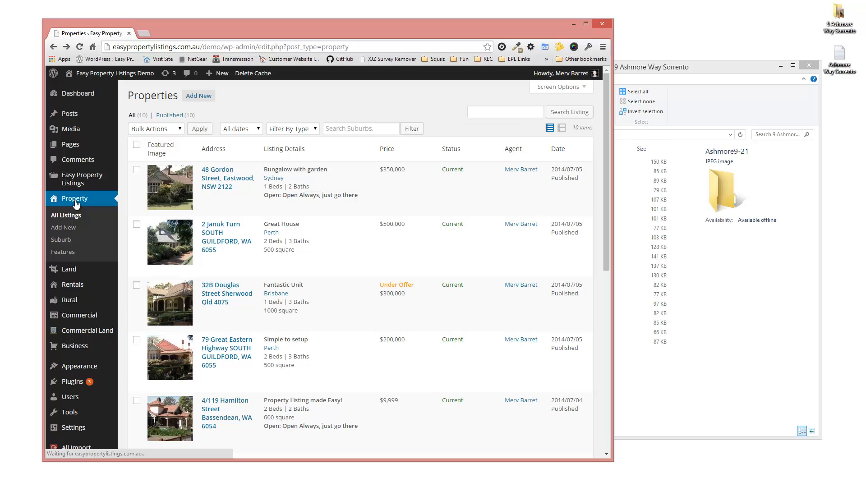
mouse_move(316, 341)
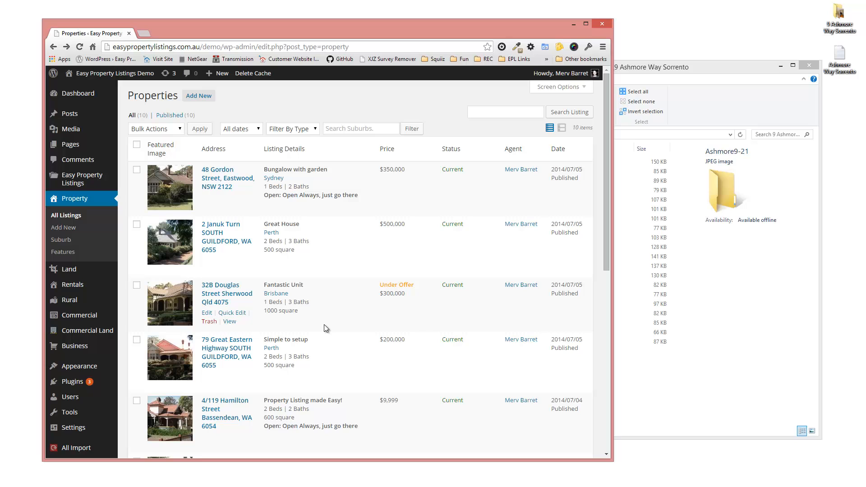
mouse_move(410, 308)
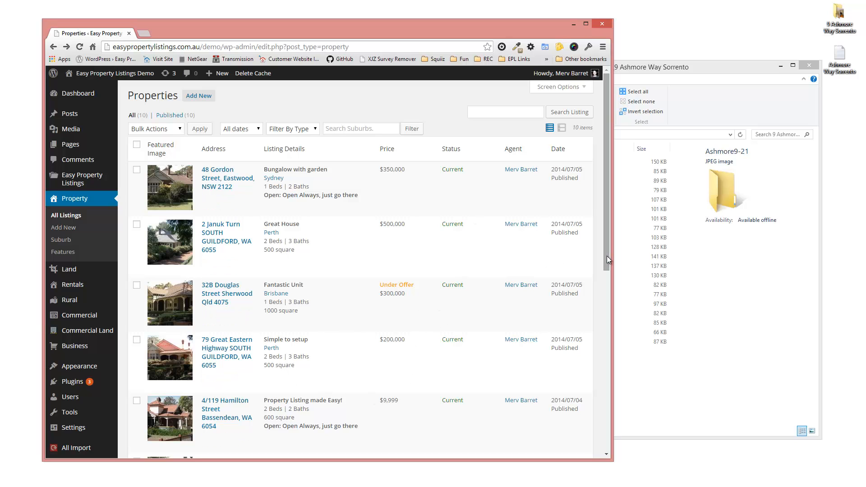
Step: Start a new property listing and focus its title field
scroll("down", 3)
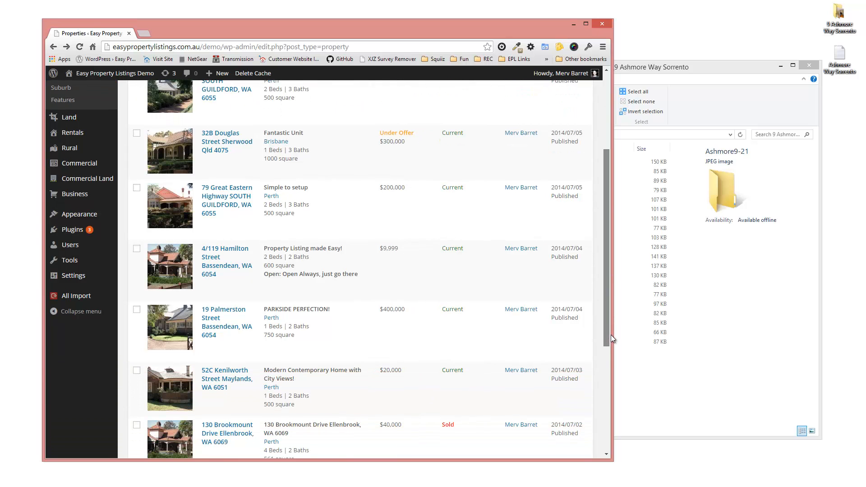
scroll("down", 3)
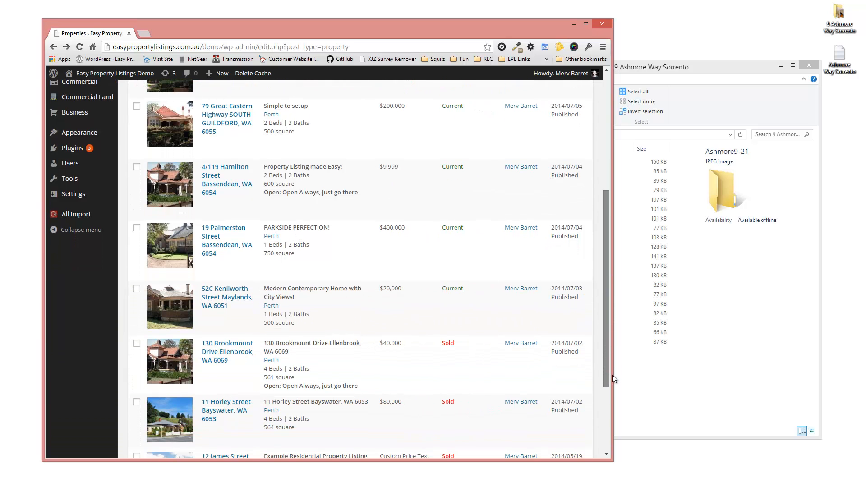
scroll("down", 3)
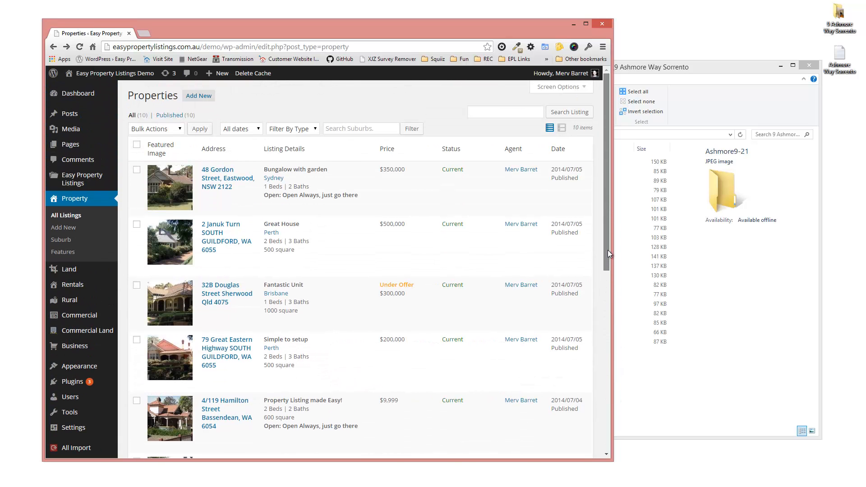
mouse_move(70, 269)
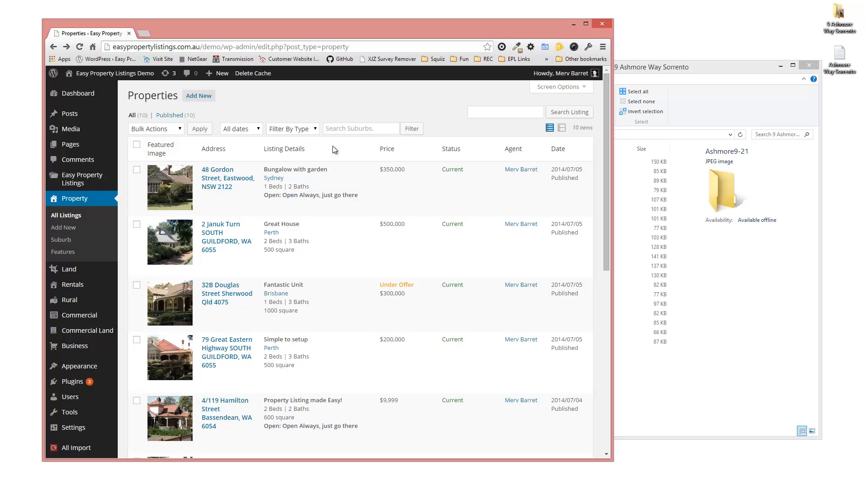
mouse_move(411, 103)
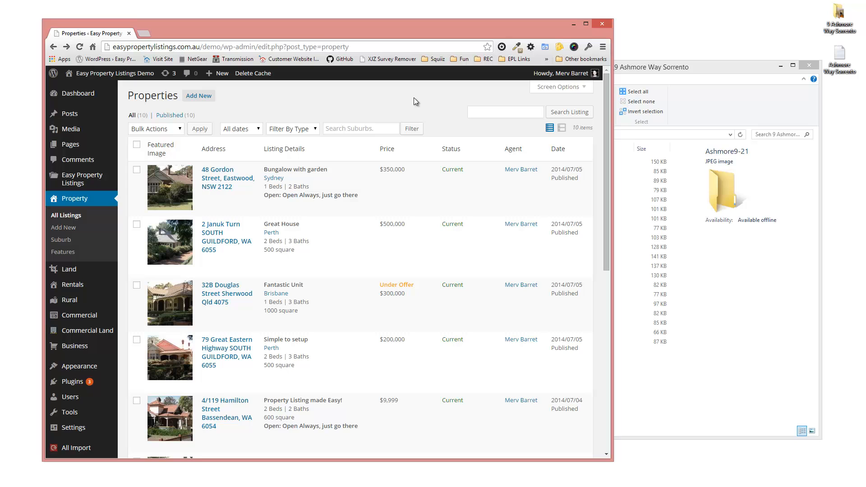
mouse_move(198, 95)
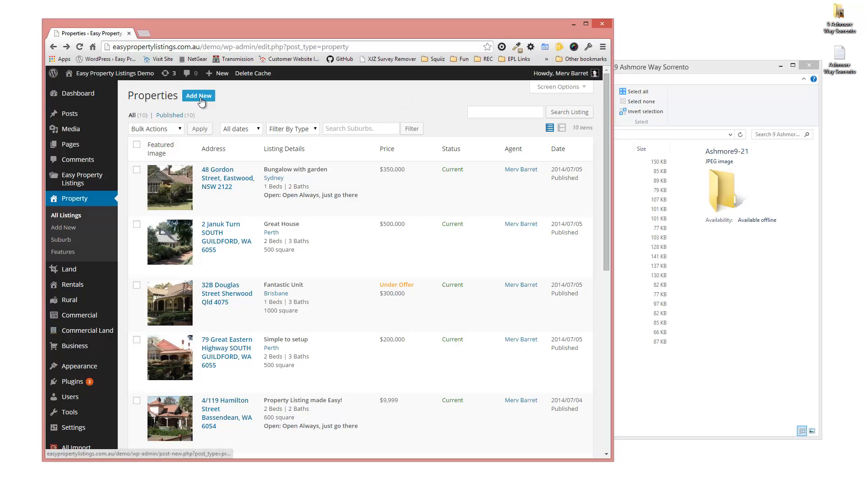
left_click(199, 95)
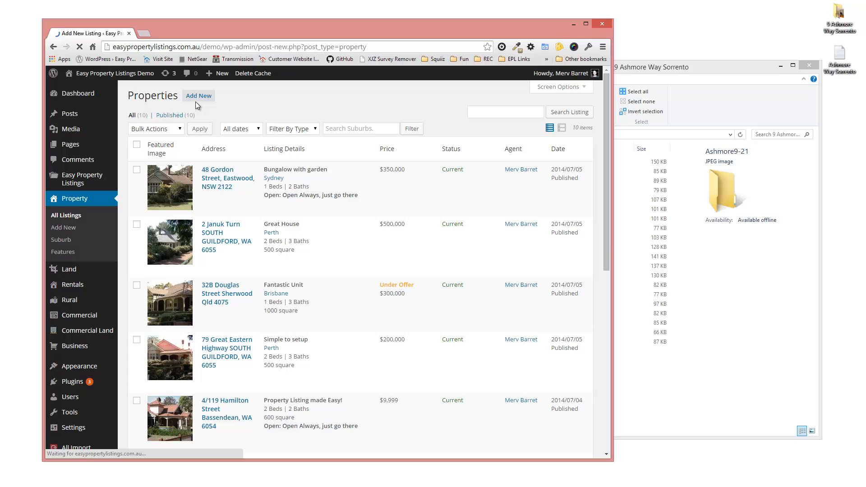
left_click(198, 95)
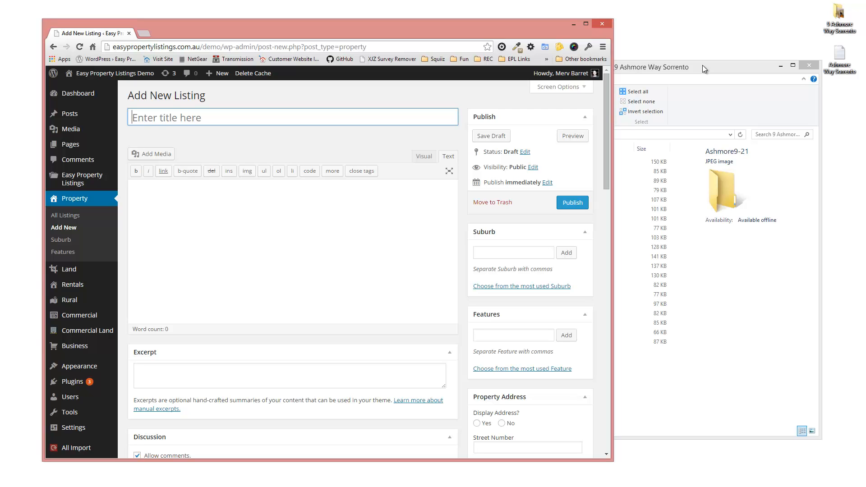
mouse_move(693, 83)
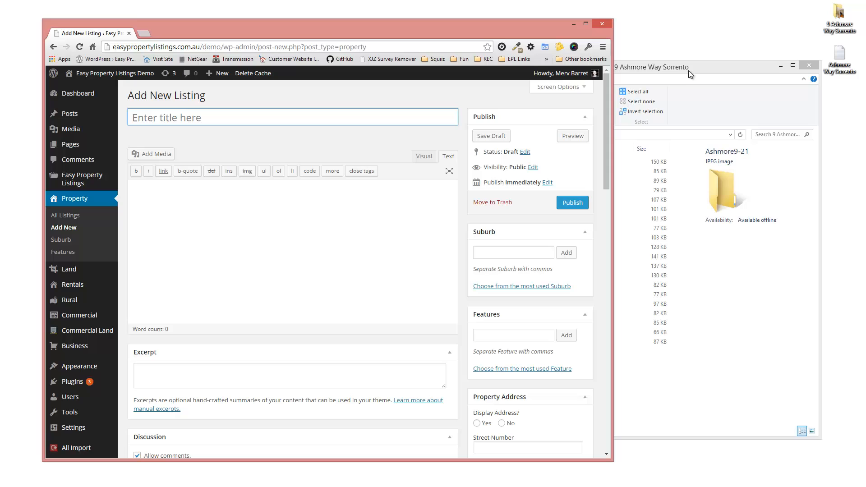
type("9 Ashmore")
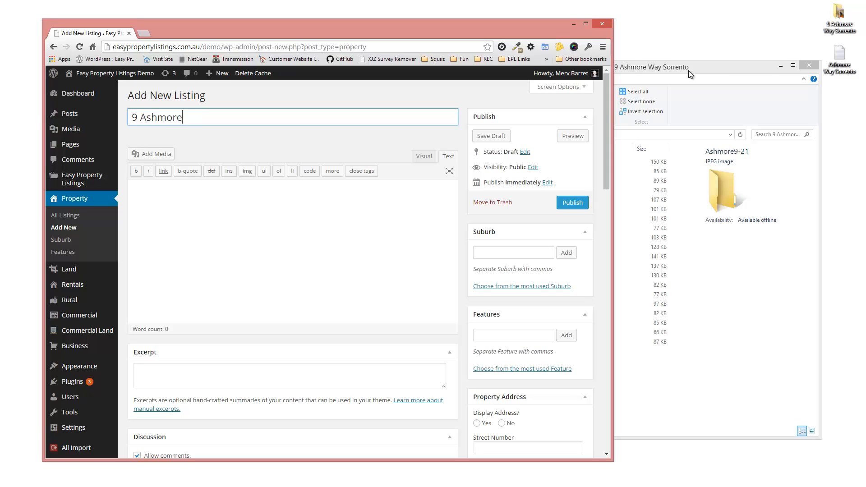
type("Way,")
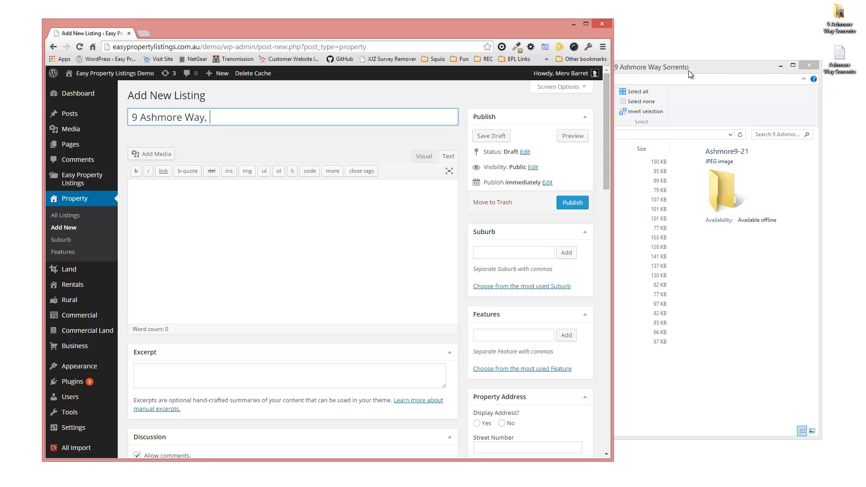
type("Sorrento WA")
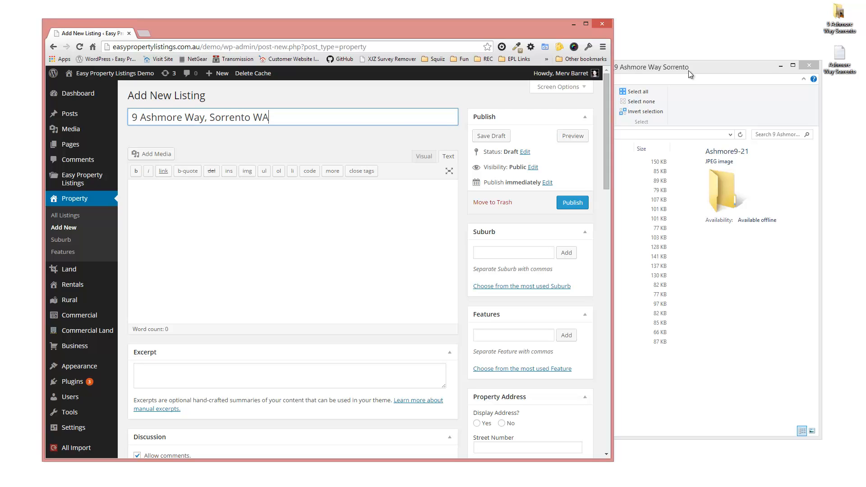
type("6022")
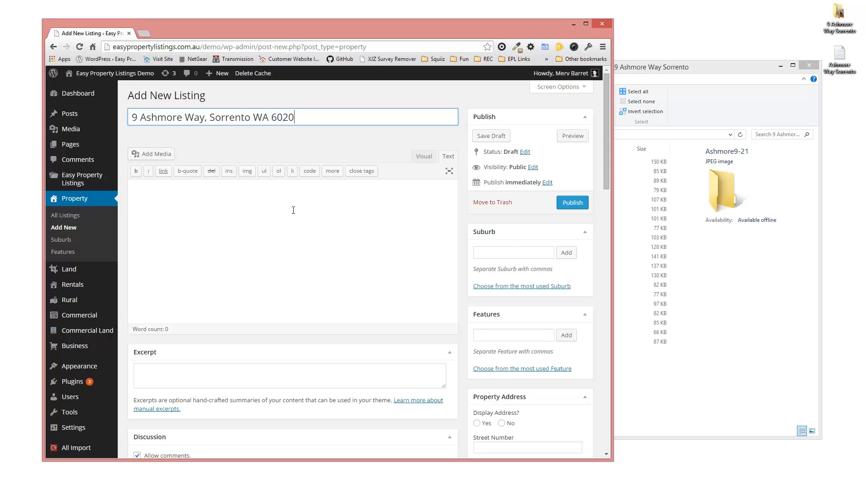
mouse_move(208, 227)
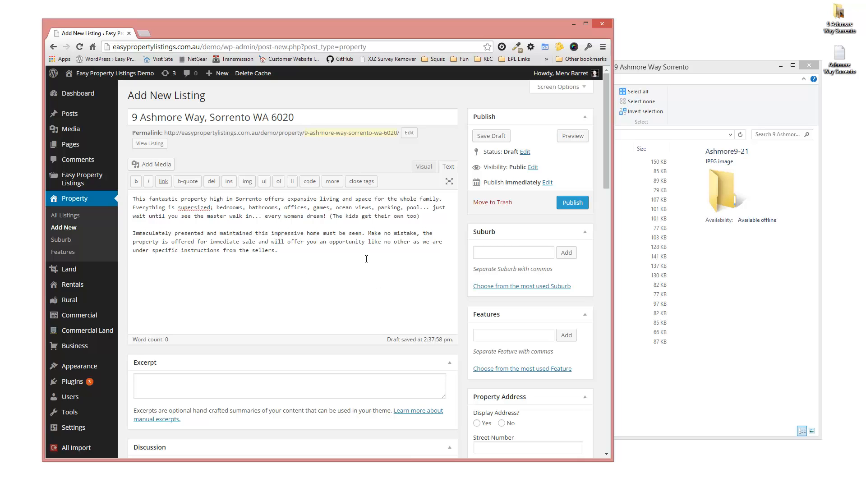
mouse_move(335, 265)
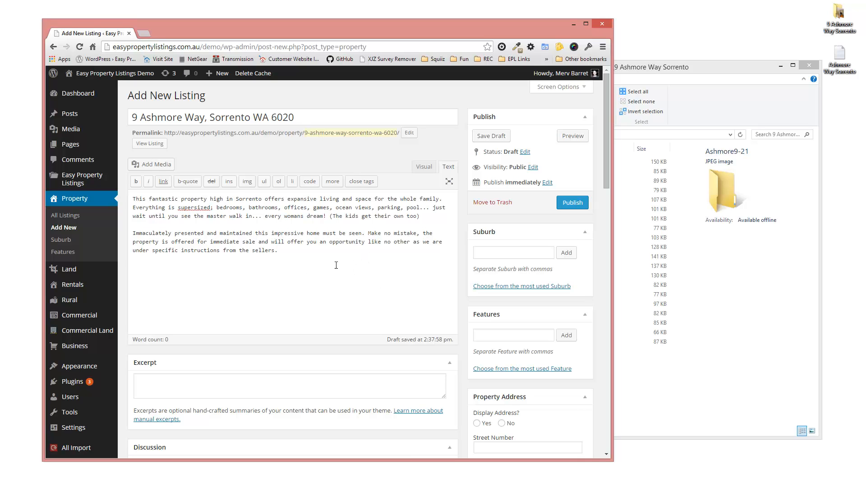
mouse_move(324, 262)
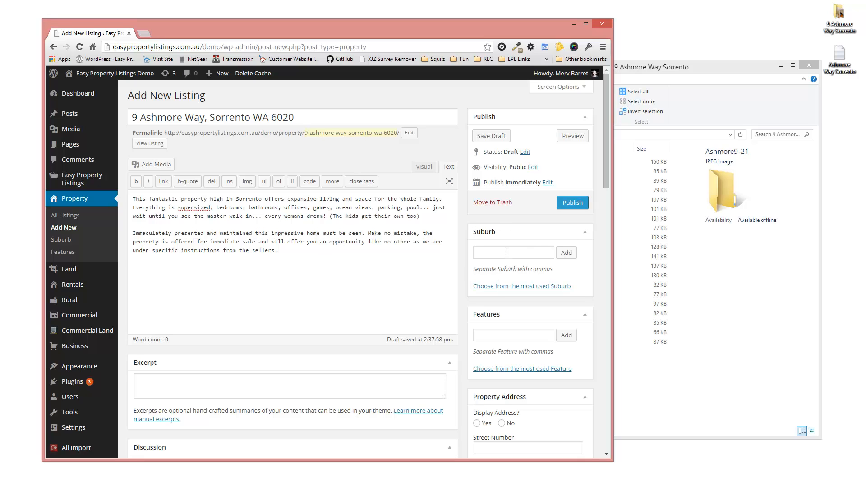
Step: Add Sorrento as the listing's suburb
left_click(513, 253)
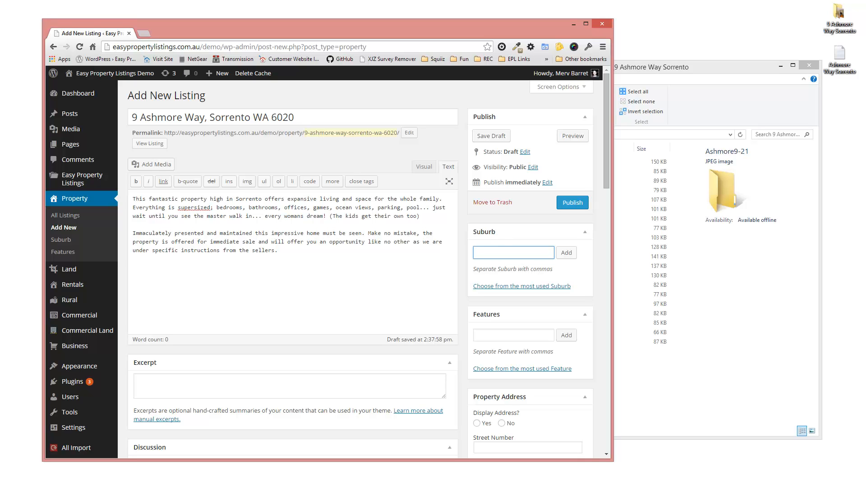
type("Sorrento")
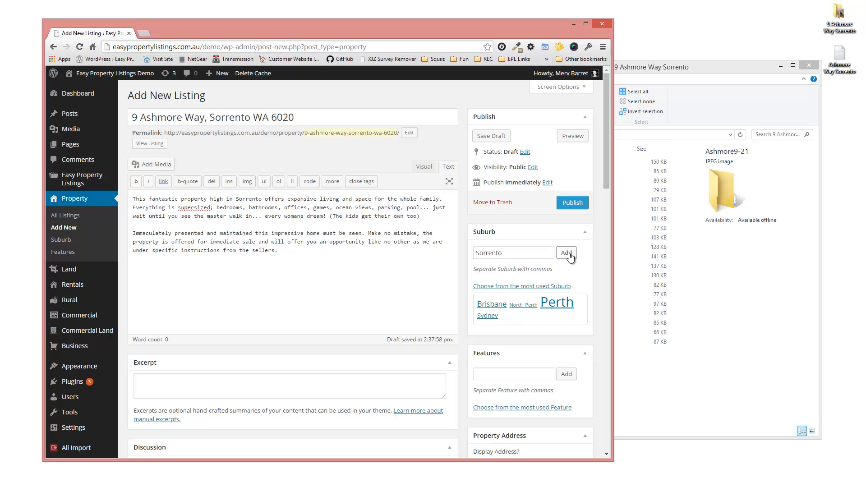
left_click(566, 252)
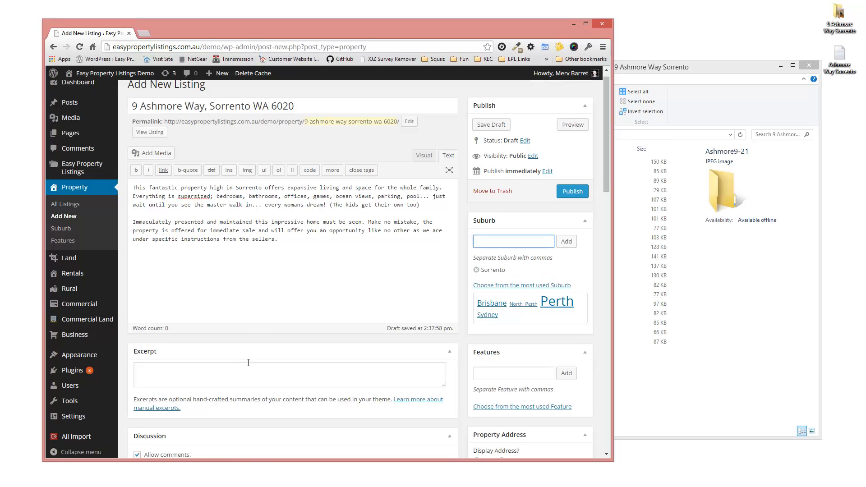
Step: Move down to the author choice for the listing
scroll("down", 3)
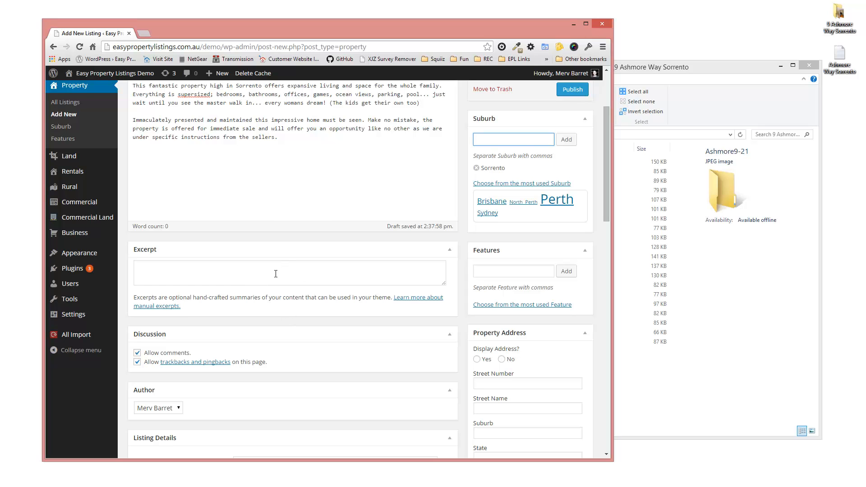
scroll("down", 3)
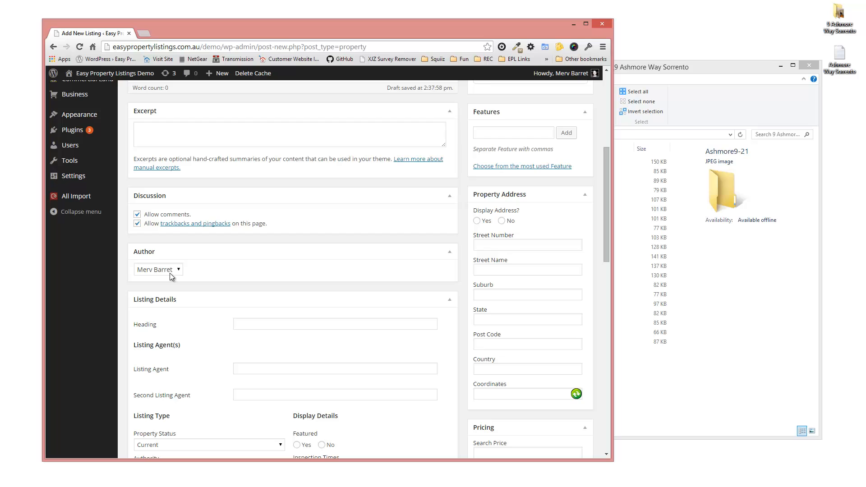
left_click(157, 270)
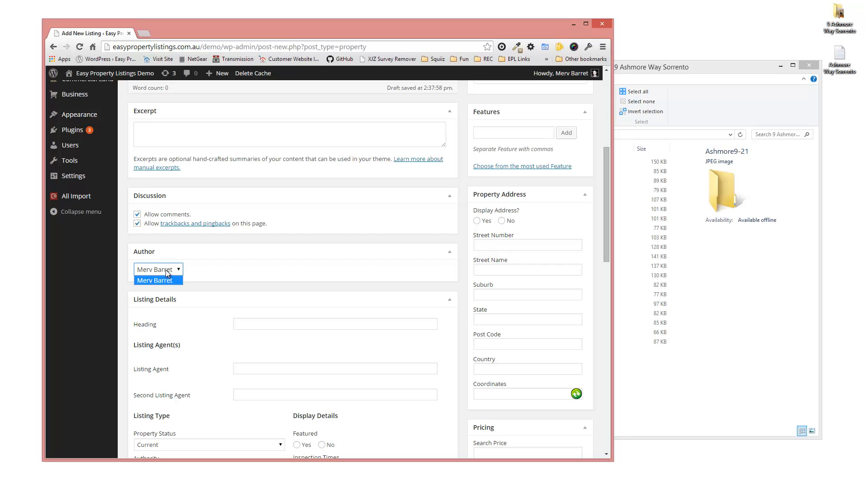
mouse_move(512, 218)
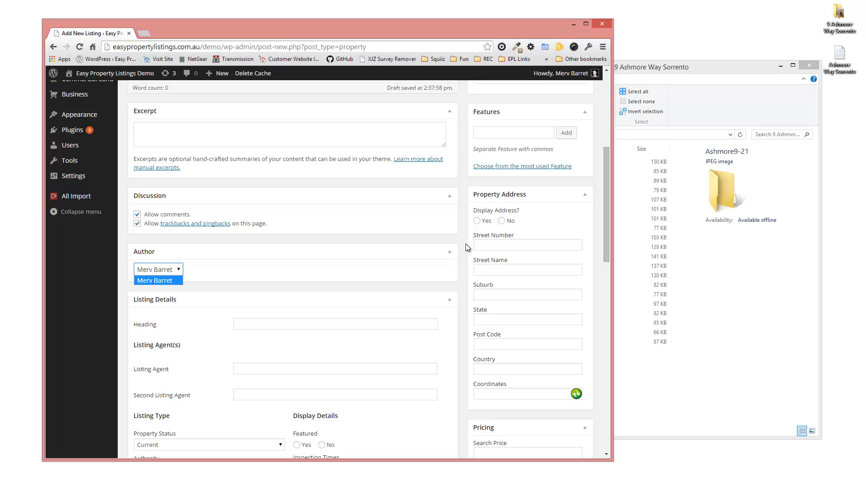
left_click(477, 220)
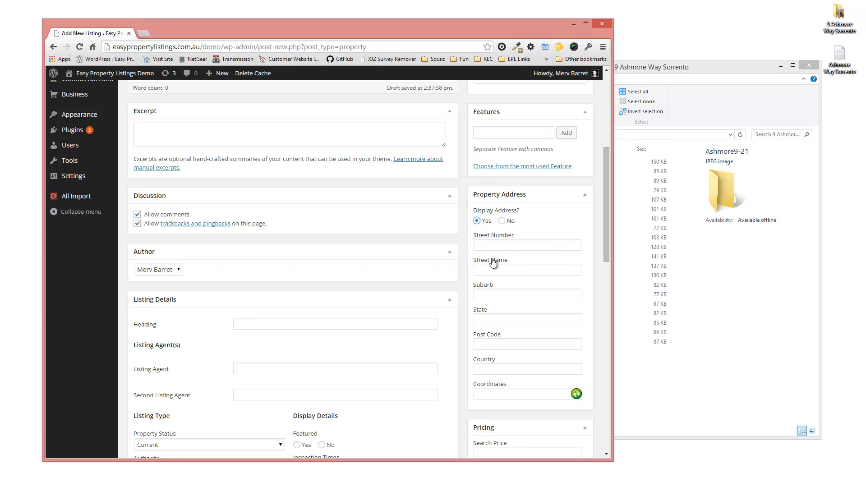
left_click(527, 245)
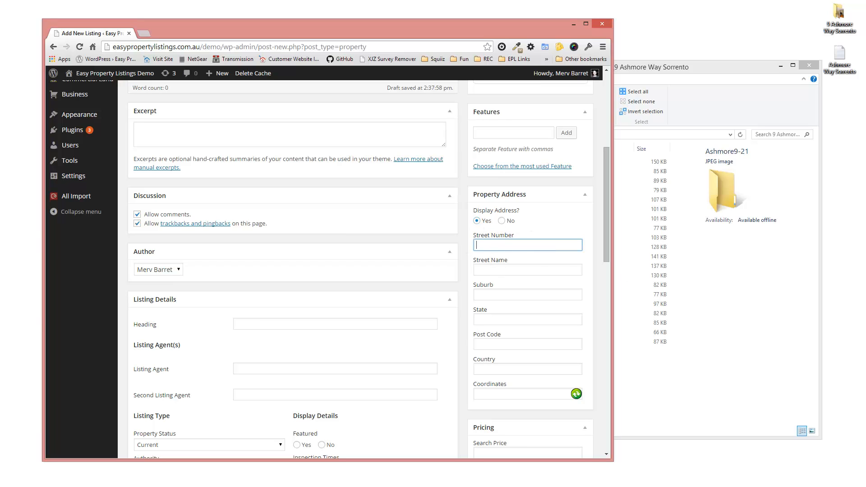
type("12")
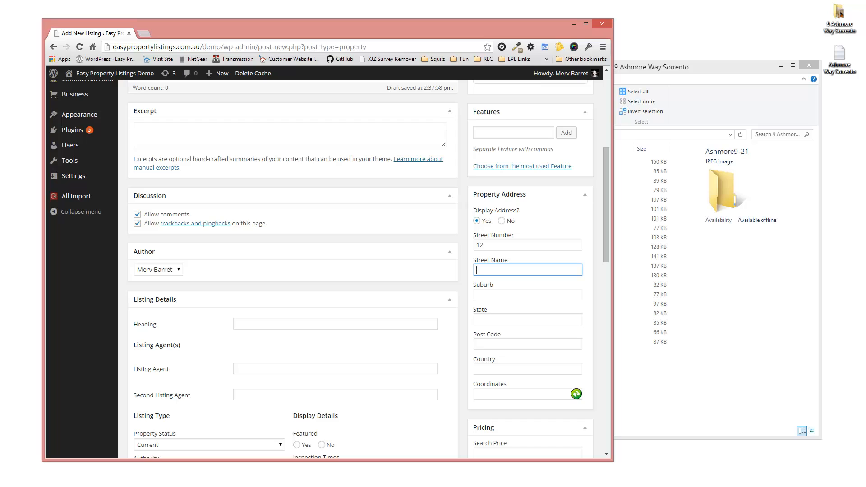
type("Ashmore Way")
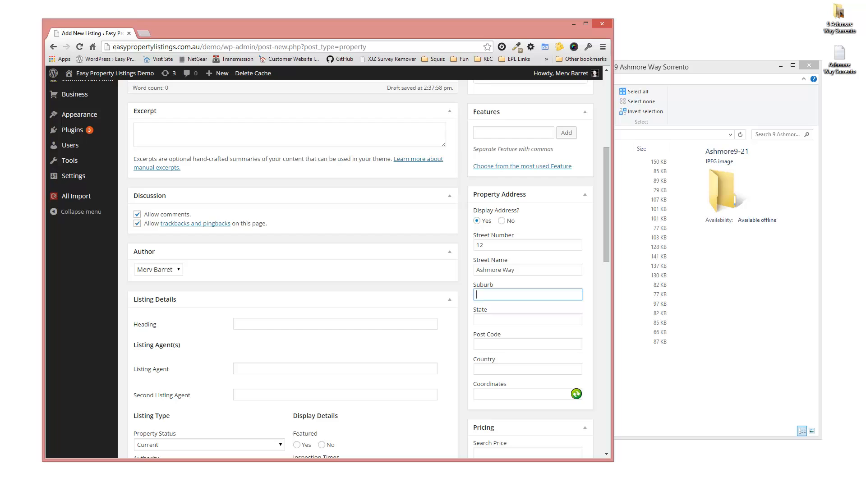
type("Sorrento")
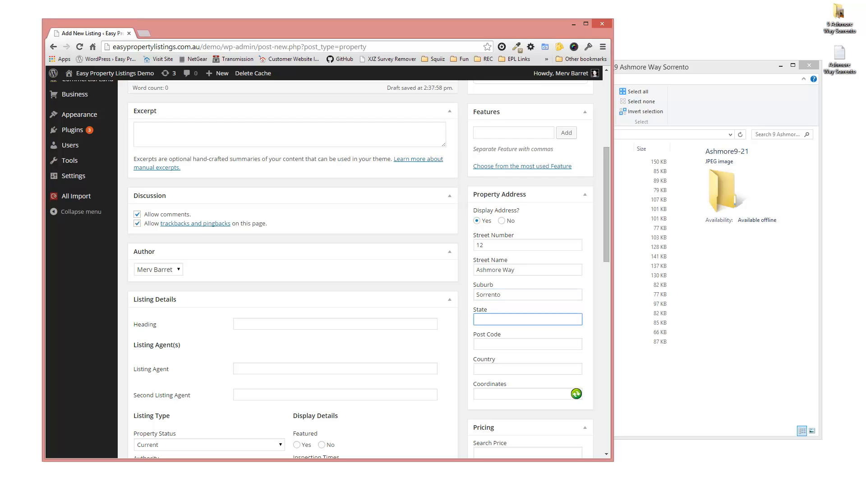
type("6020")
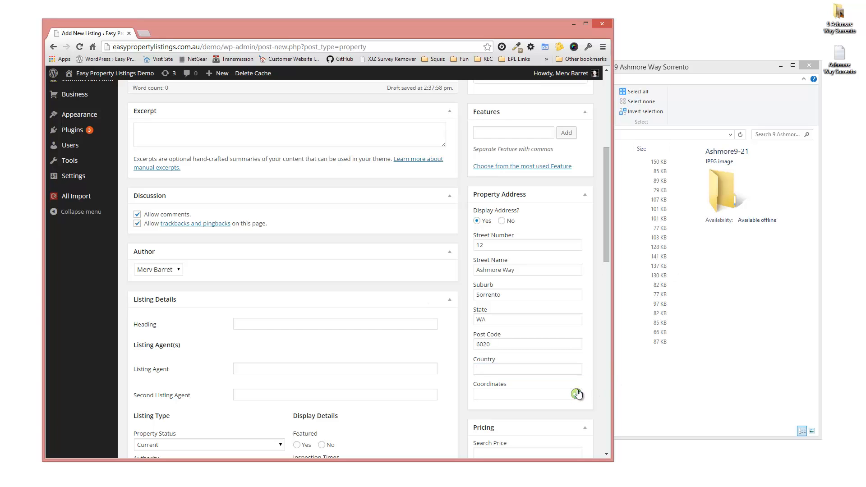
Step: Generate the map coordinates for the entered address
left_click(578, 395)
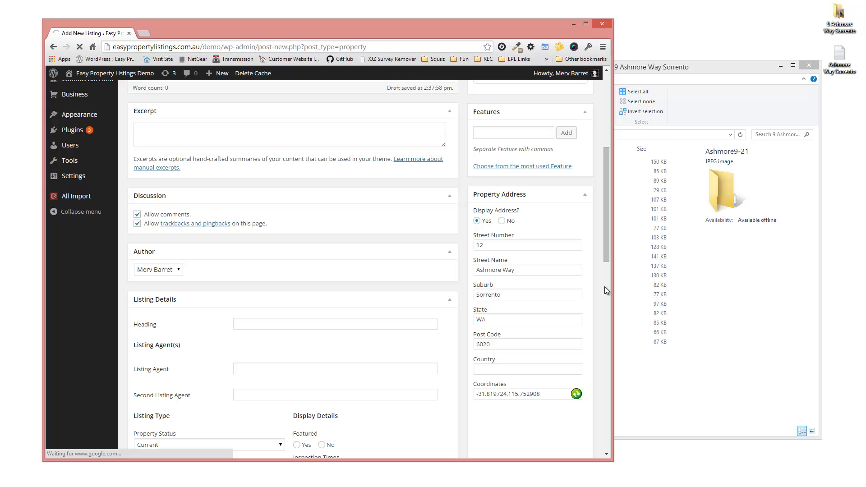
left_click(577, 395)
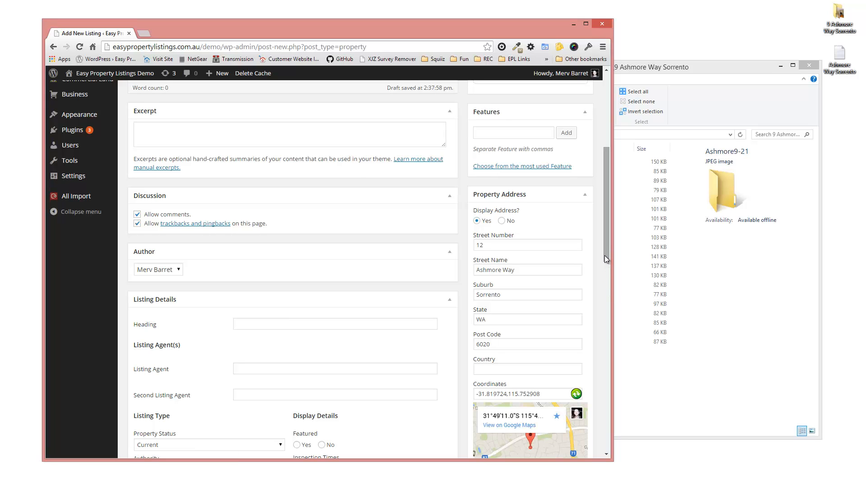
scroll("down", 3)
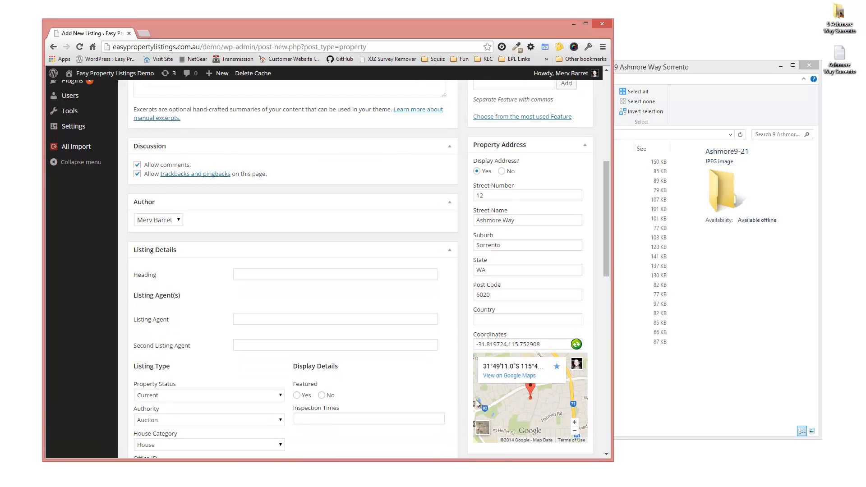
Step: Give the listing the heading 'Immense, Massive and Views to Rottnest'
left_click(334, 274)
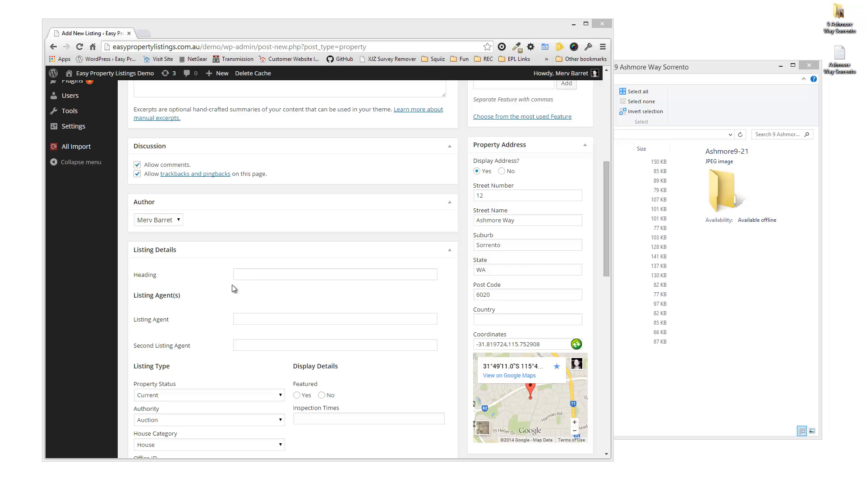
type("Immense, Massive and Views to Rottnest")
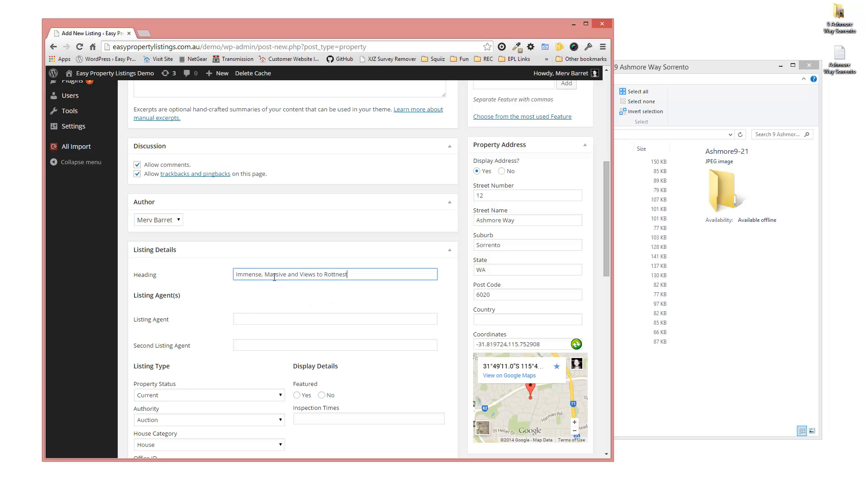
left_click(335, 318)
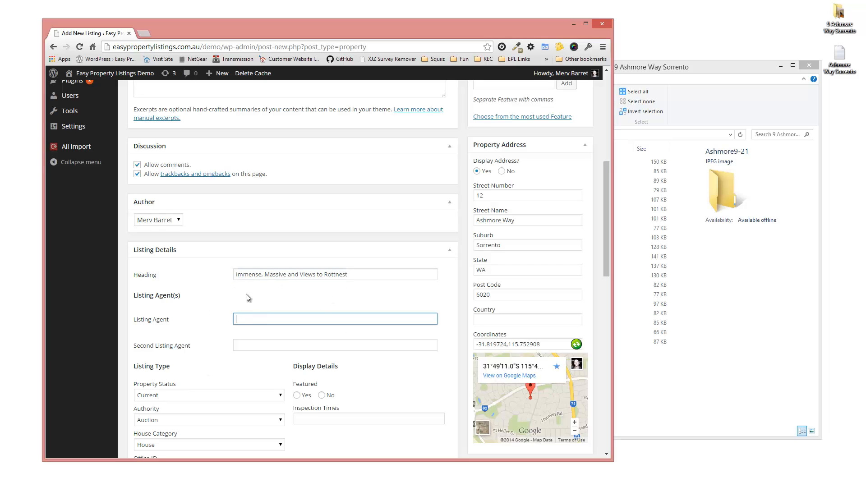
mouse_move(287, 367)
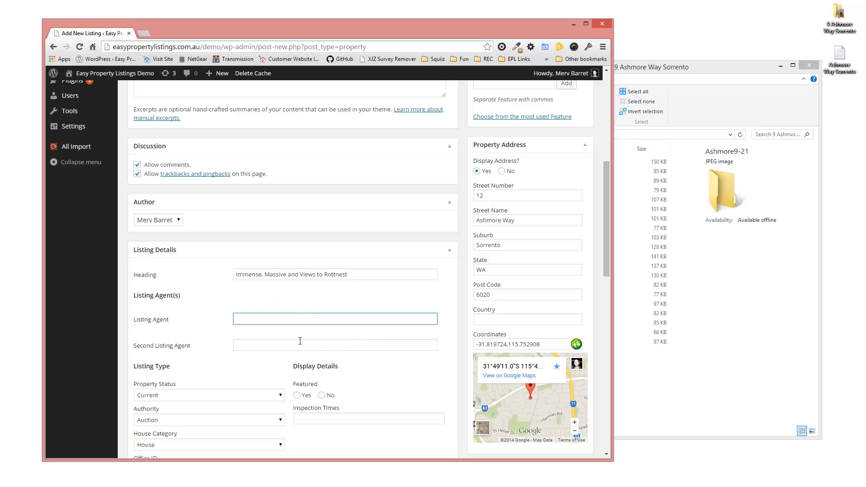
mouse_move(401, 211)
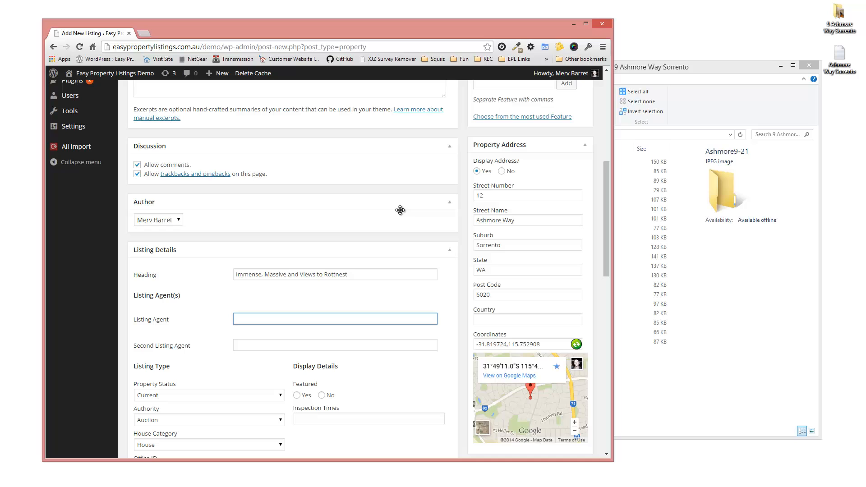
mouse_move(267, 346)
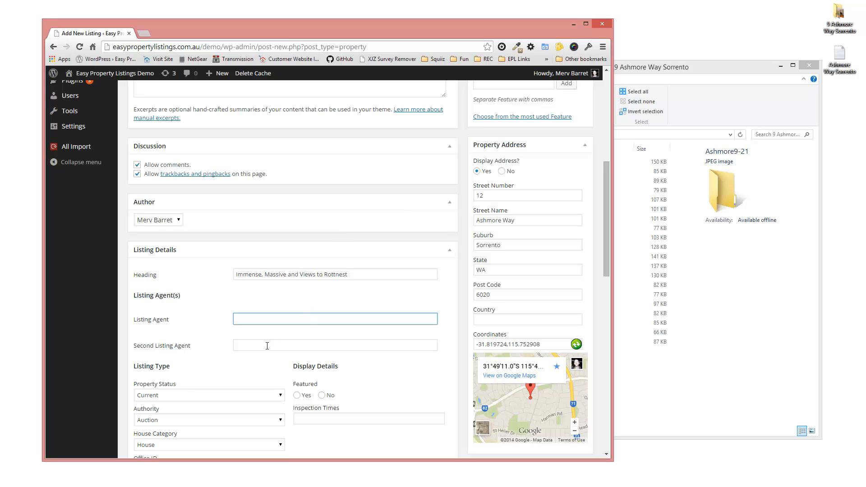
left_click(334, 345)
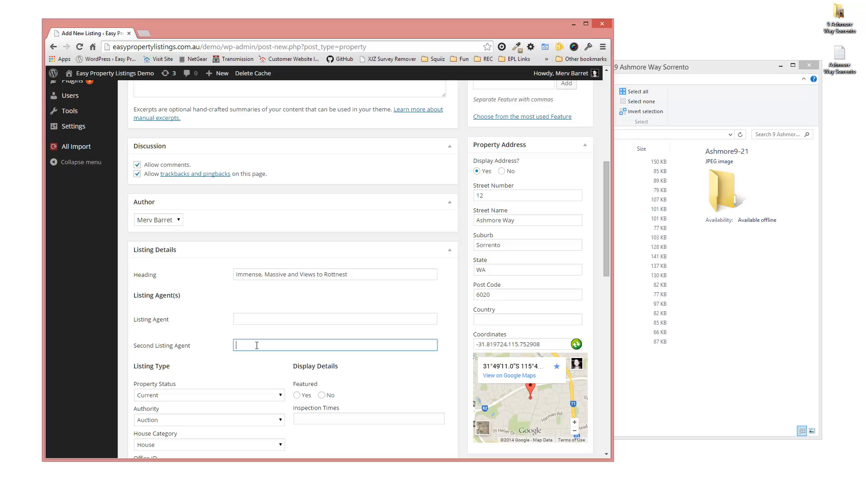
type("alycee-")
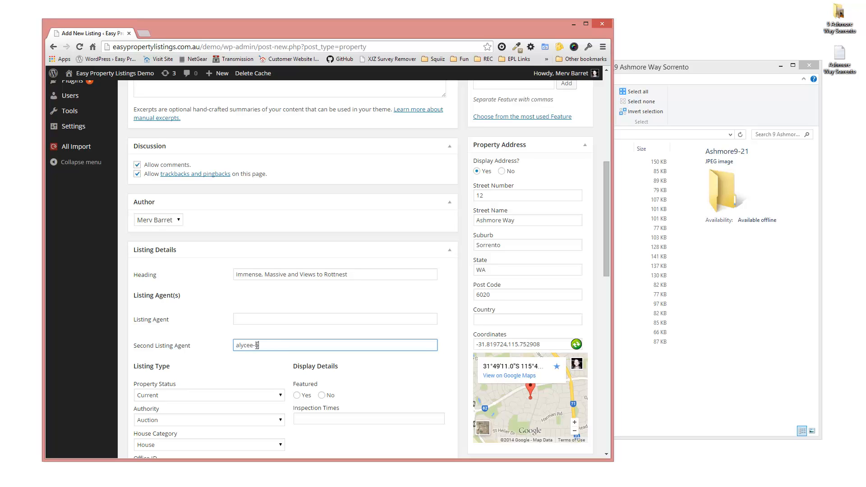
type("barrett")
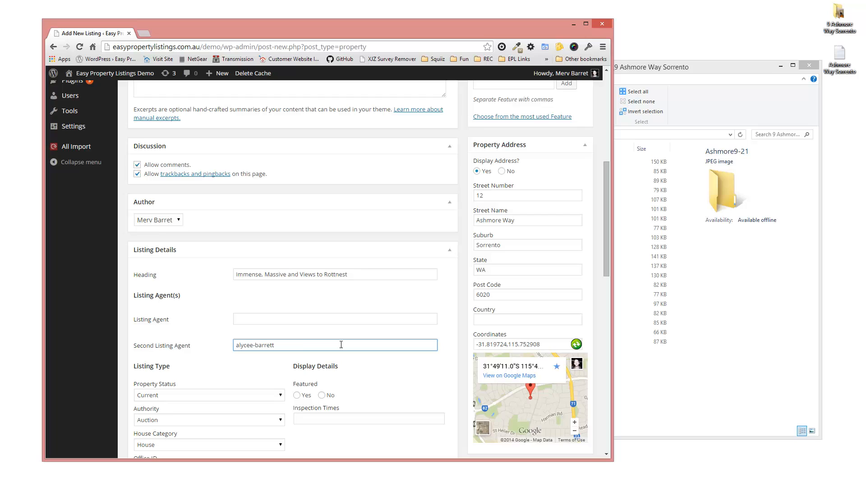
Step: Set the listing authority to Exclusive
scroll("down", 3)
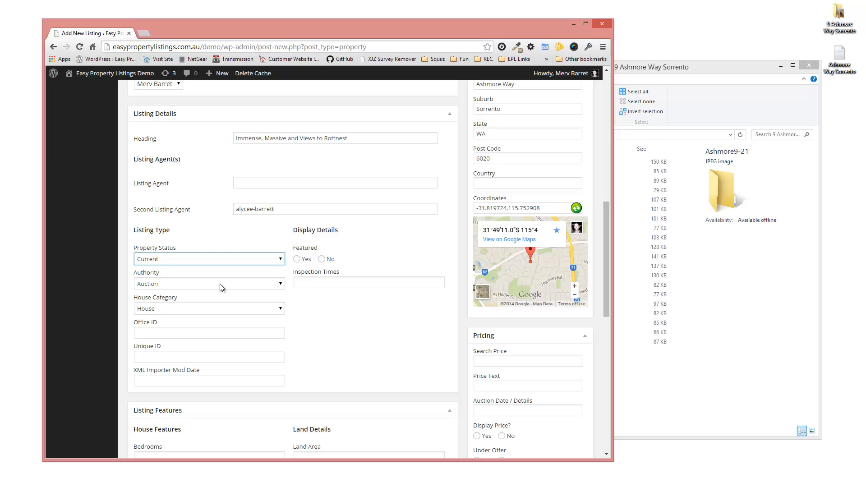
left_click(208, 284)
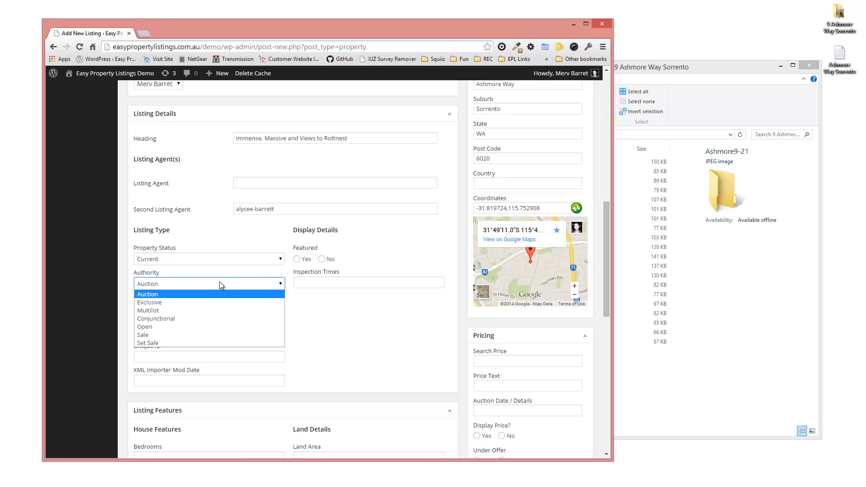
mouse_move(221, 302)
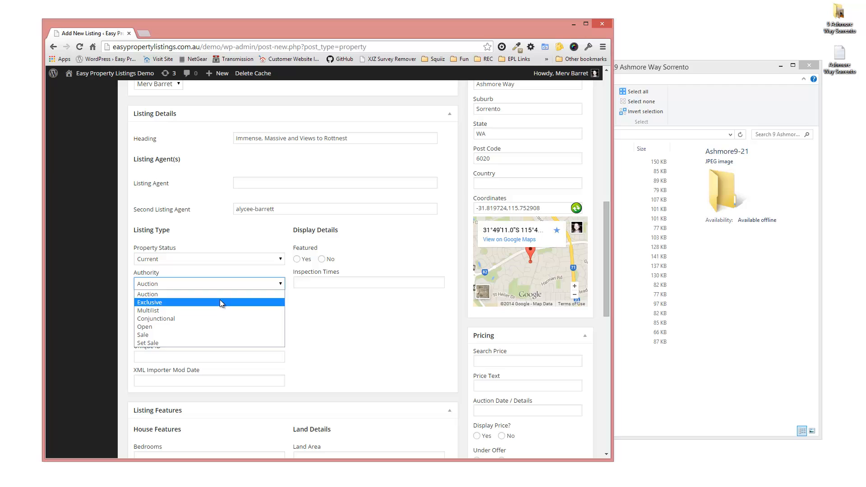
left_click(149, 303)
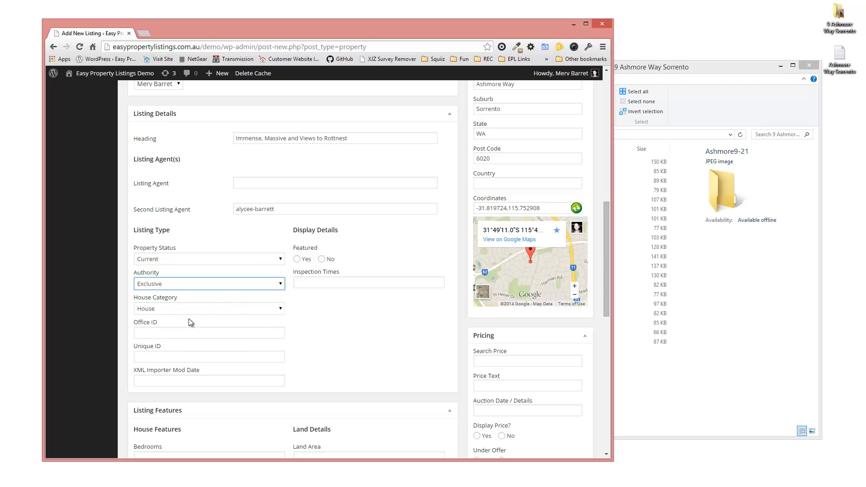
left_click(209, 308)
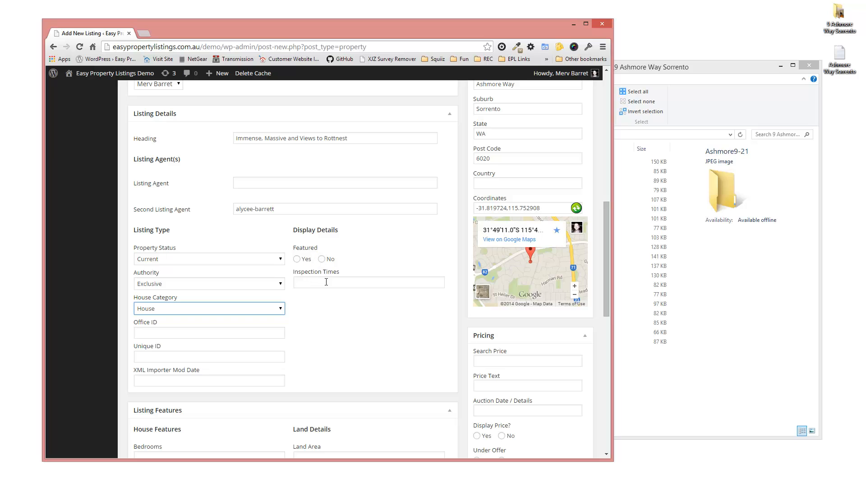
Step: Enter inspection times 'Open Saturday and Sunday 2:00 - 2:45'
left_click(369, 282)
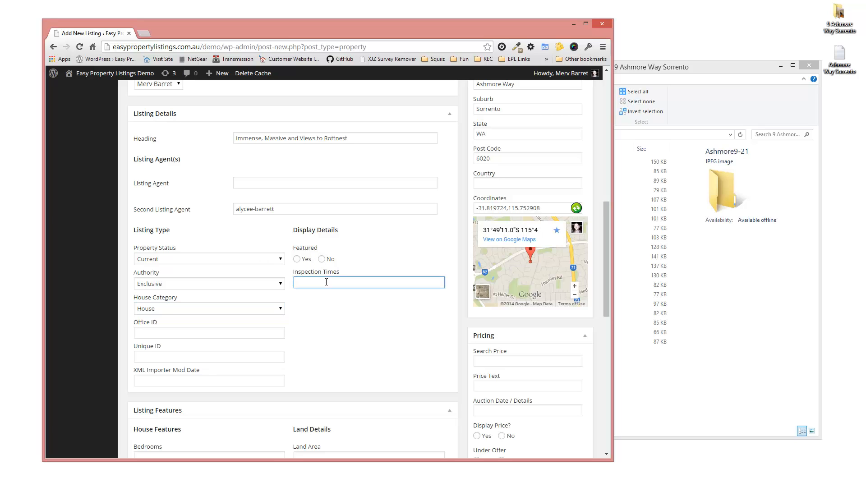
type("Open")
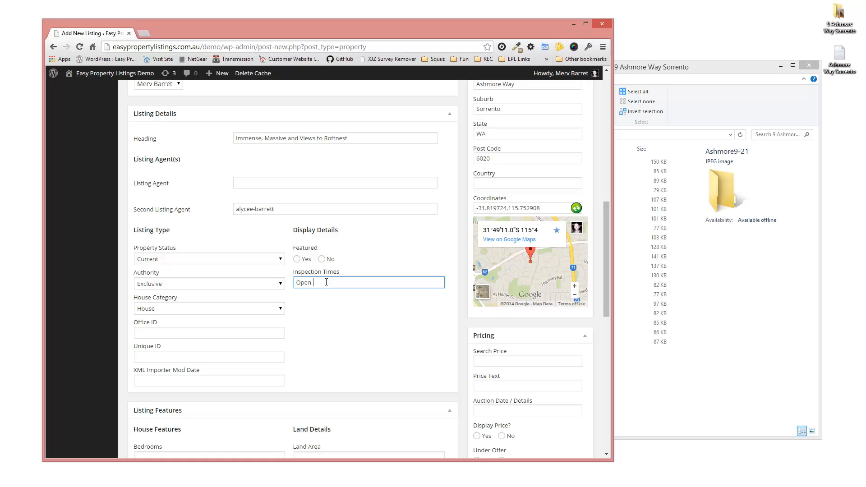
type("Saturday and Sunda")
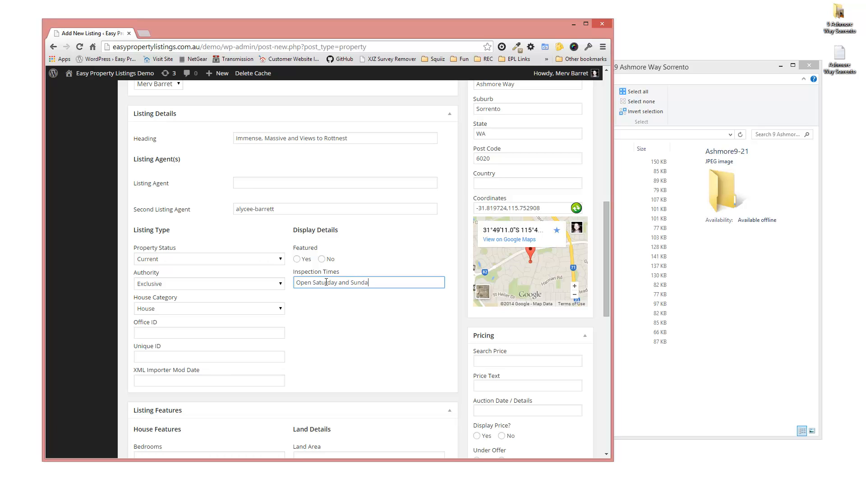
type("y 2:00 -")
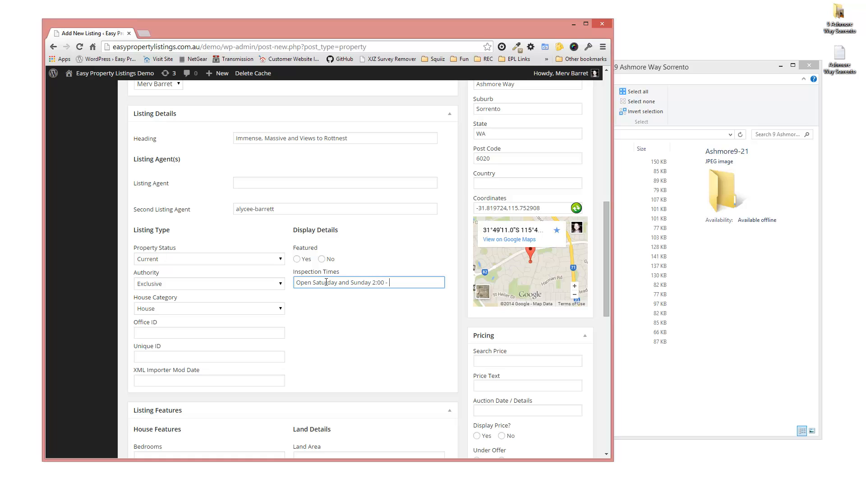
type("2:")
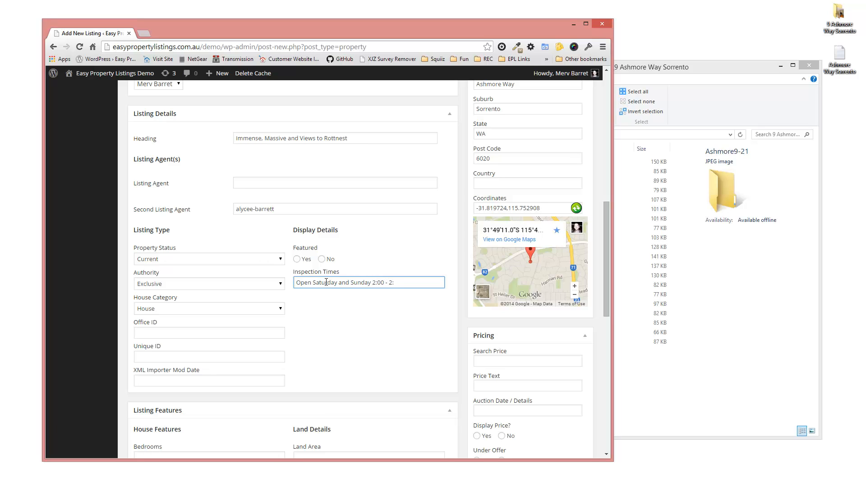
type("45")
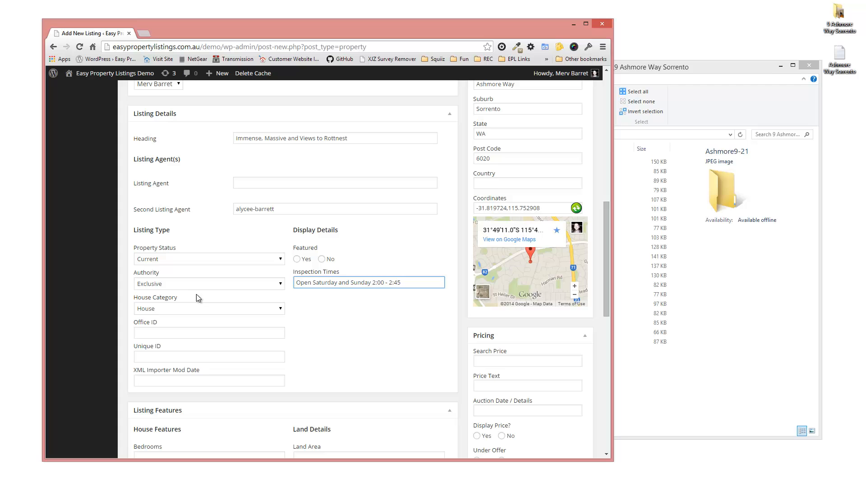
Step: Record 5 bedrooms, 3 bathrooms and 4 garages for the property
scroll("down", 3)
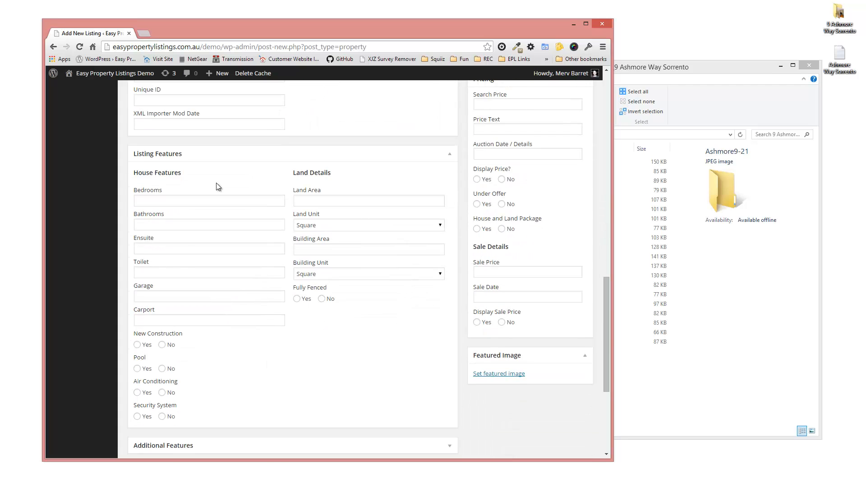
left_click(208, 200)
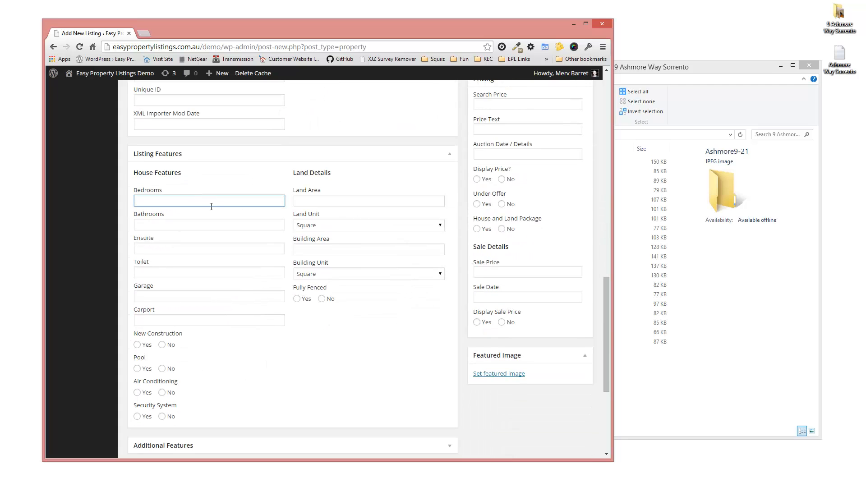
type("5")
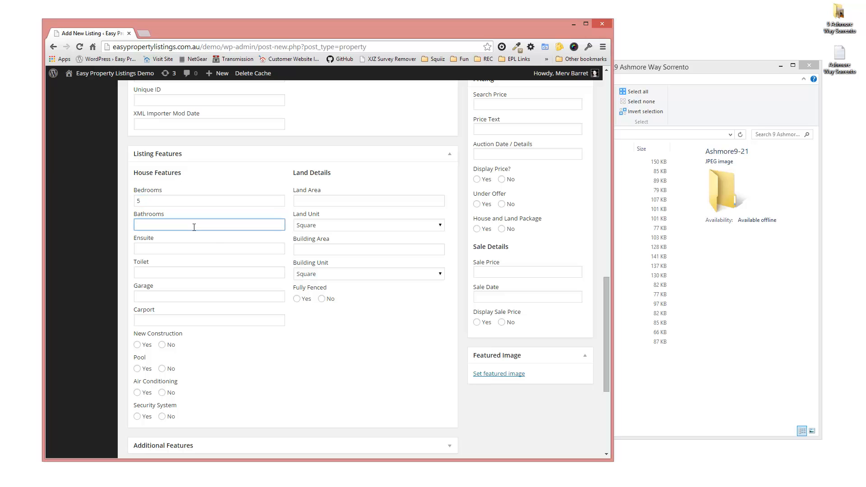
type("3")
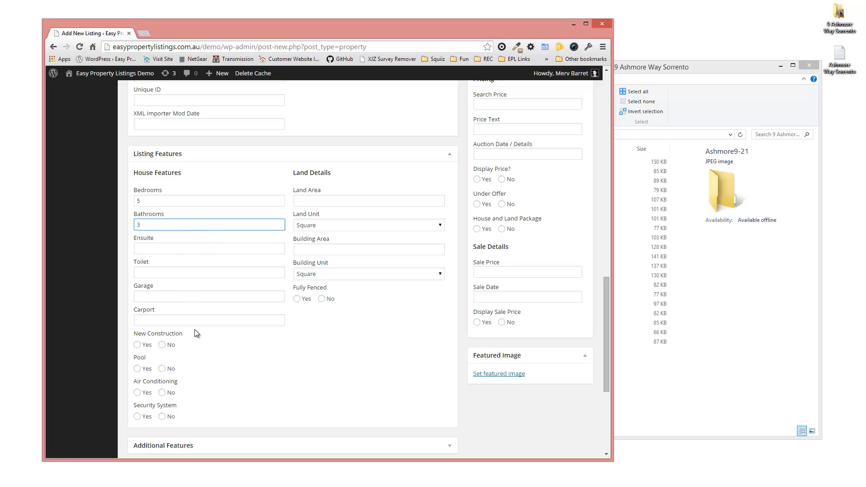
type("4")
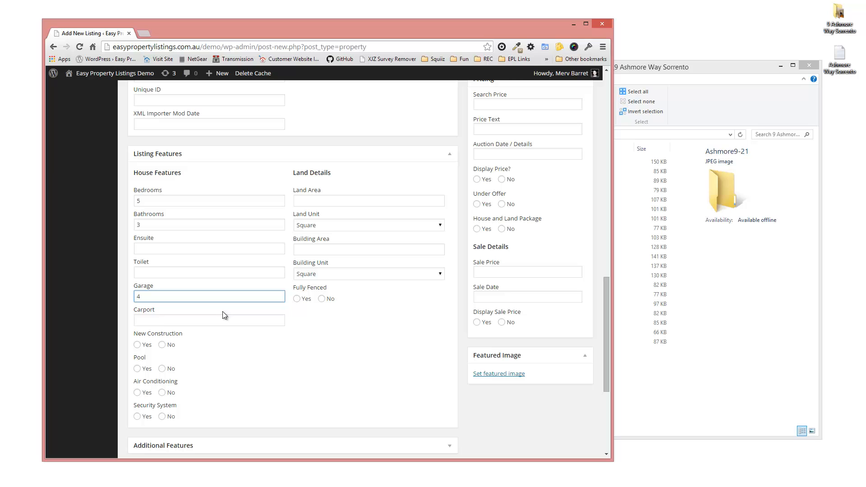
Step: Record a land area of 875
left_click(368, 200)
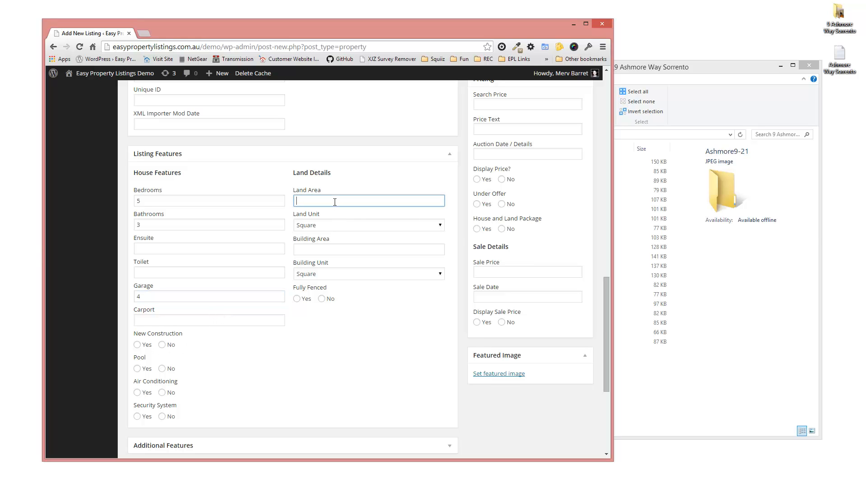
type("875")
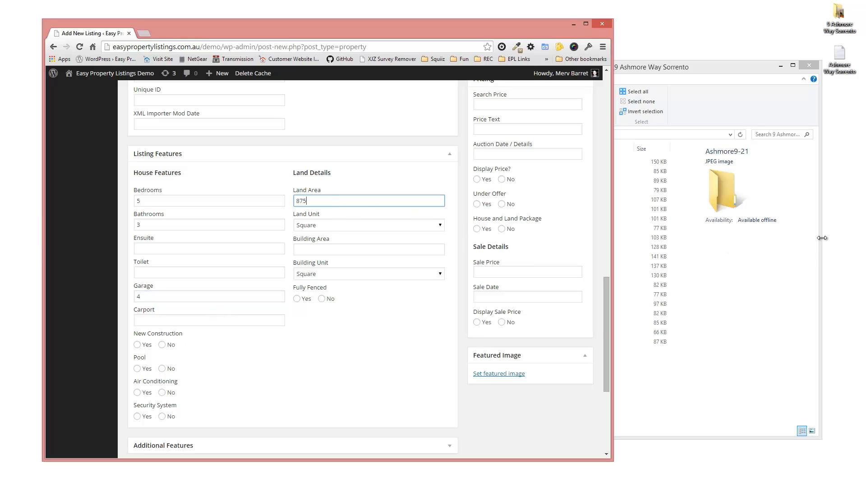
left_click(368, 225)
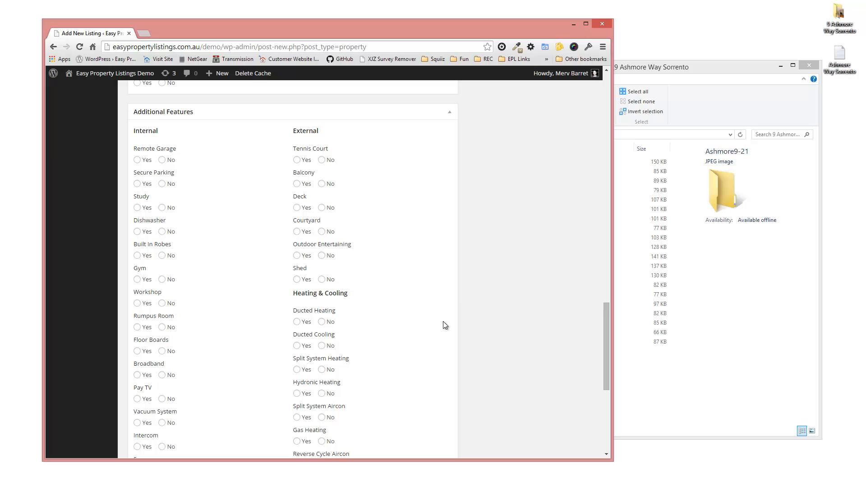
mouse_move(183, 183)
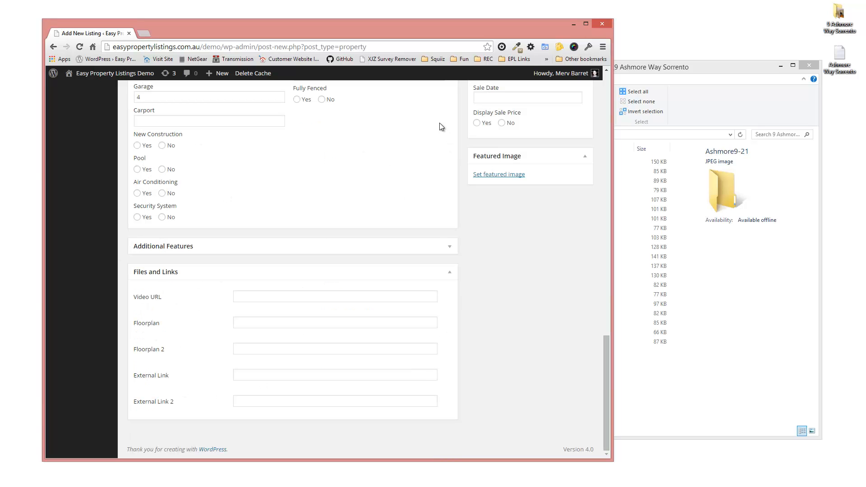
Step: Add the features Outdoor Entertaining Area and Air Conditioning to the listing
scroll("up", 3)
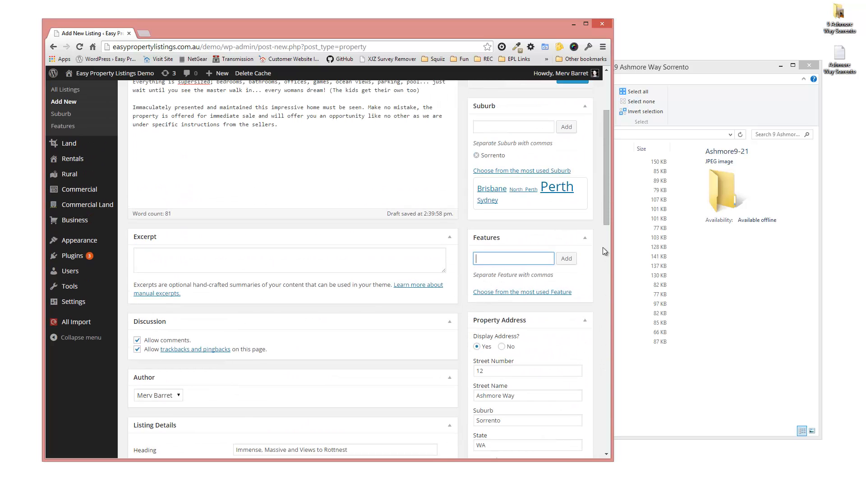
type("O")
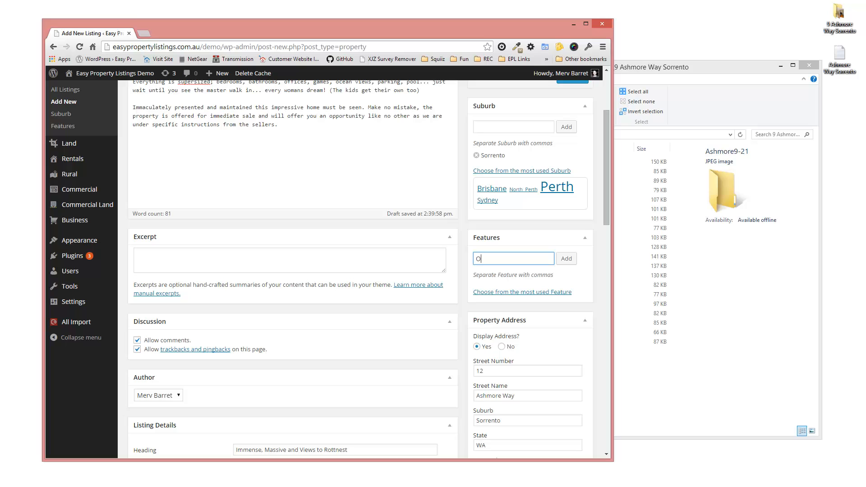
type("utdoor")
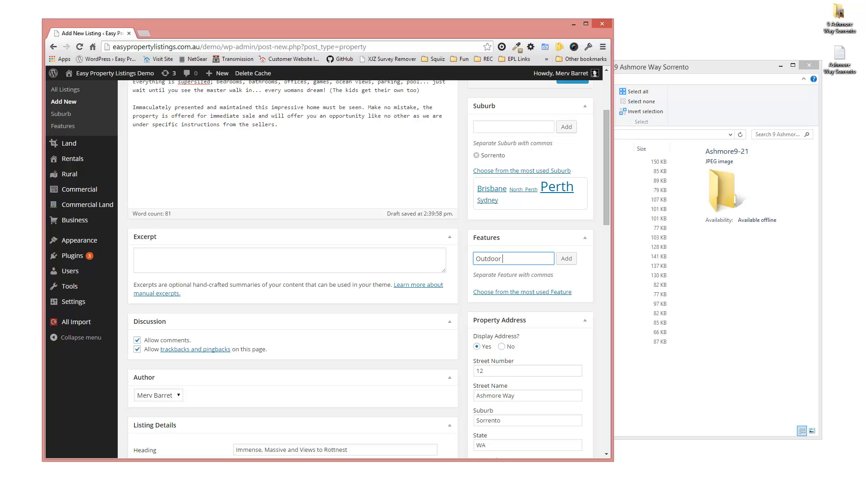
type("Entertaining Area")
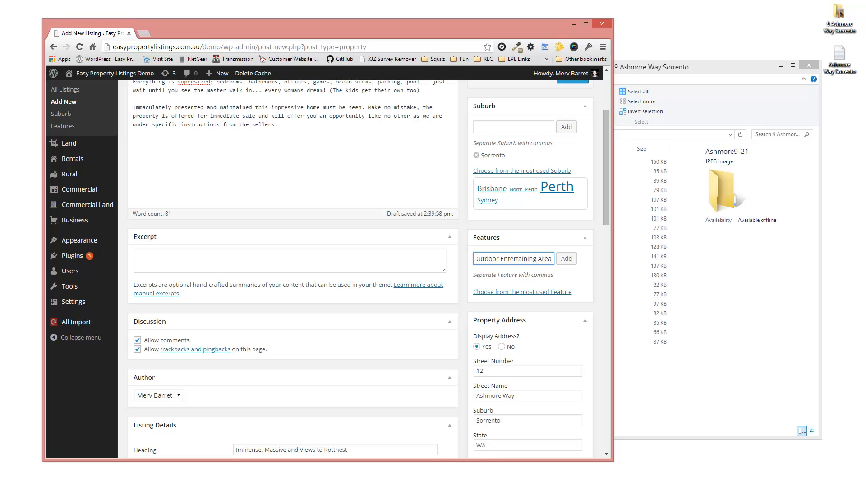
type(",")
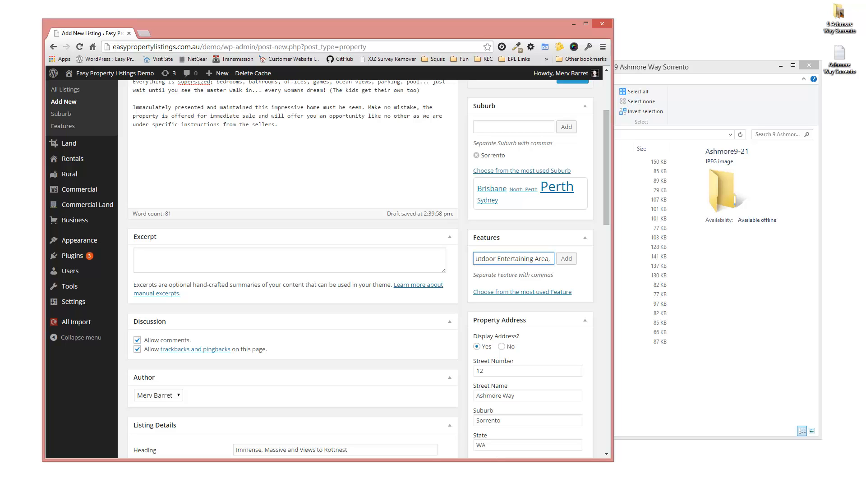
type("Air Conditioning")
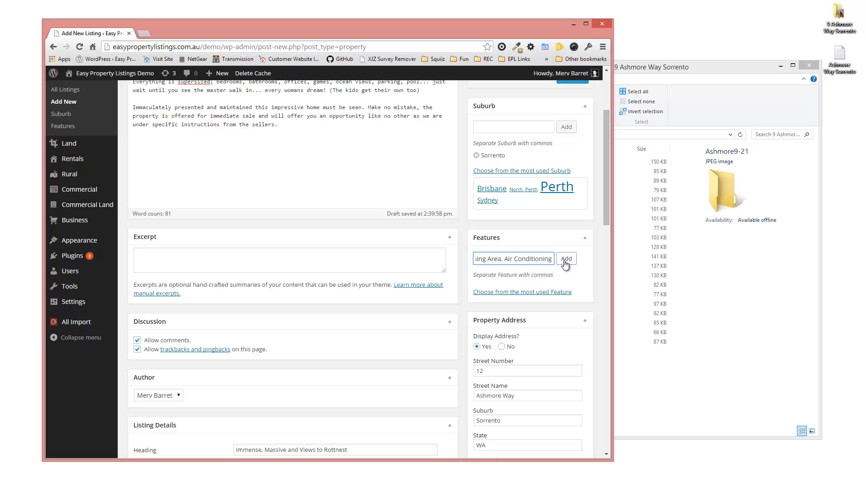
mouse_move(565, 265)
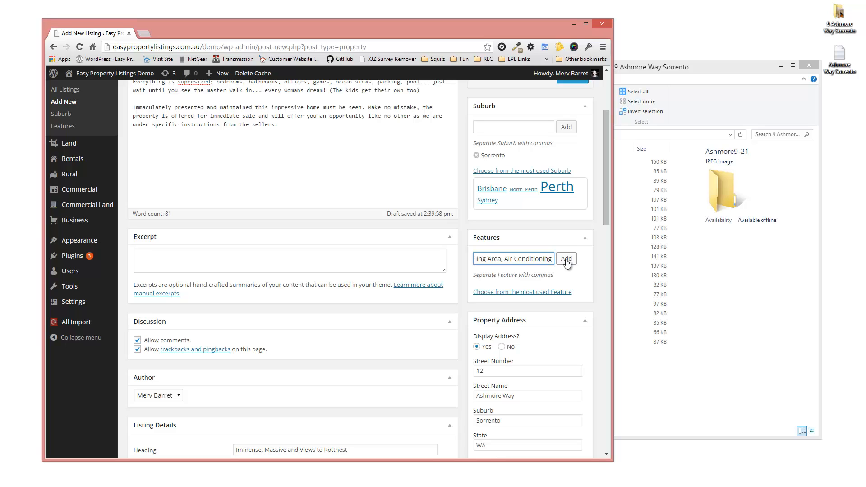
left_click(567, 259)
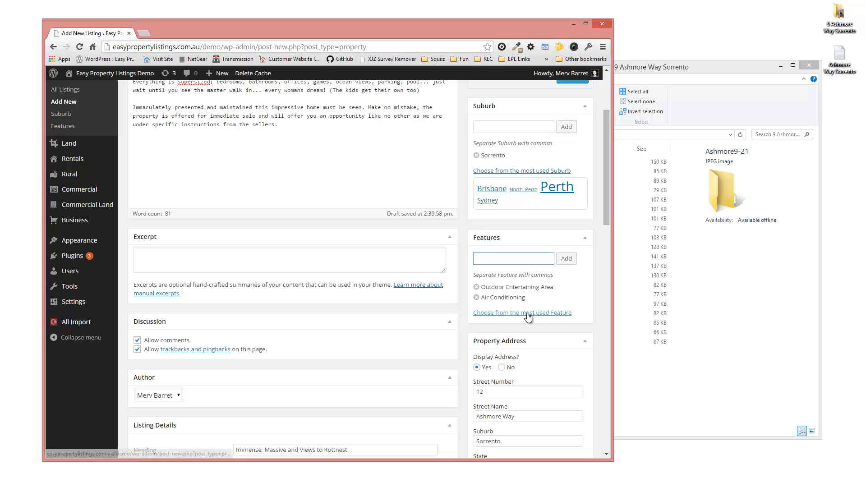
Step: Show the most commonly used features list
left_click(521, 312)
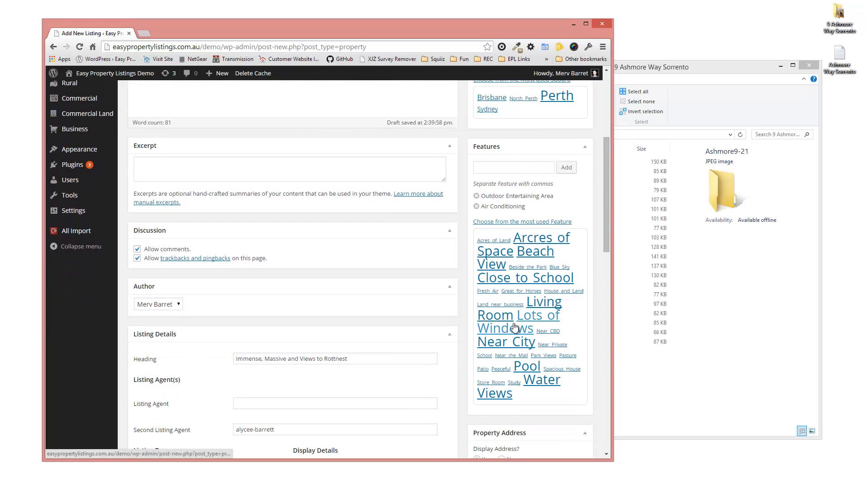
left_click(513, 321)
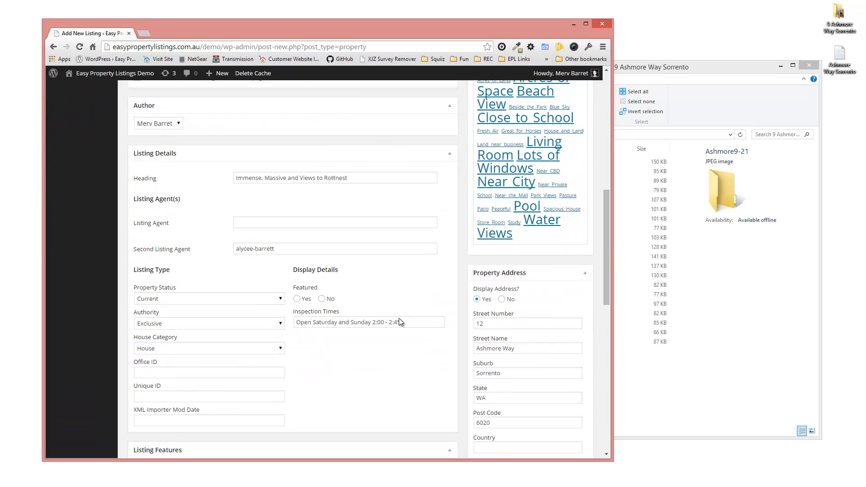
Step: Move down to the Files and Links section and focus the Video URL field
scroll("down", 3)
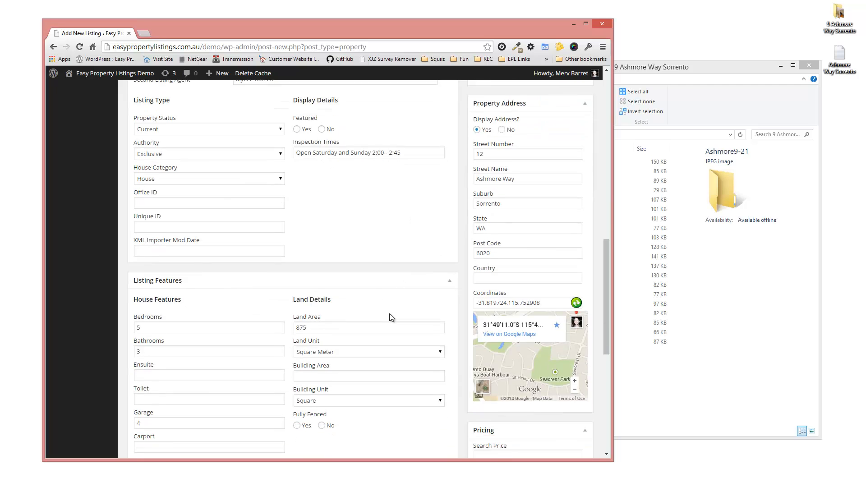
scroll("down", 3)
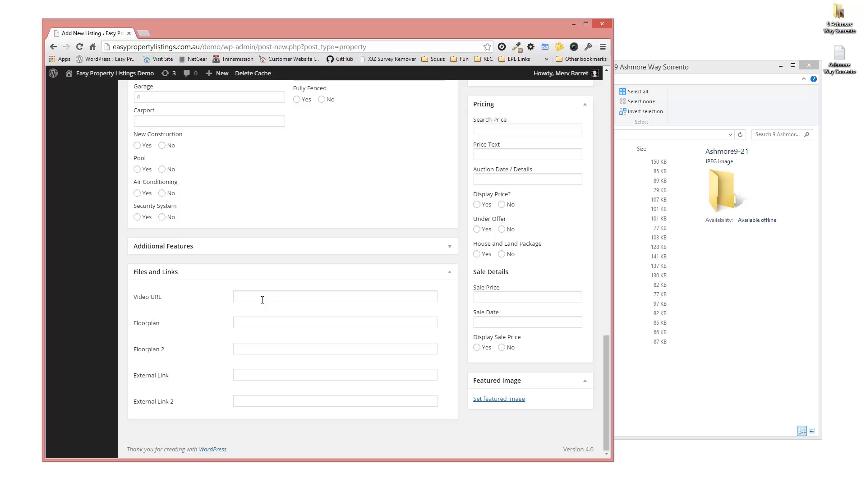
left_click(333, 297)
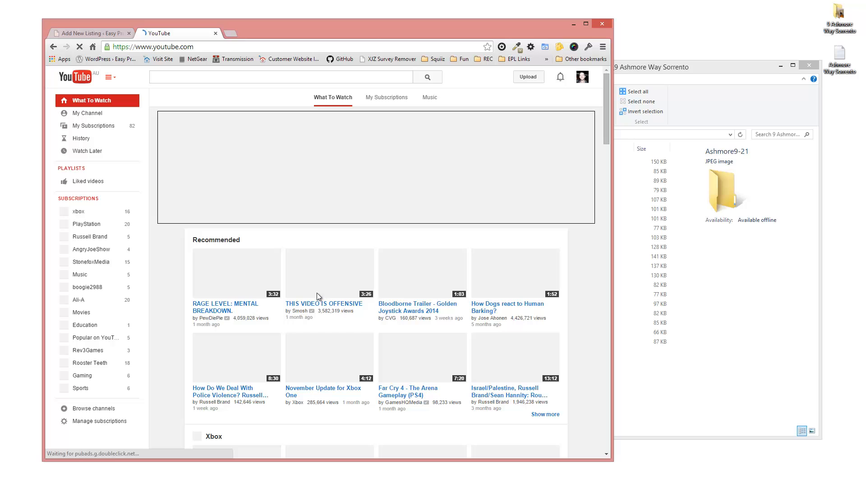
Step: Search YouTube for 'property for sale', open the Knightsbridge luxury flat video and copy its address
type("property for sale")
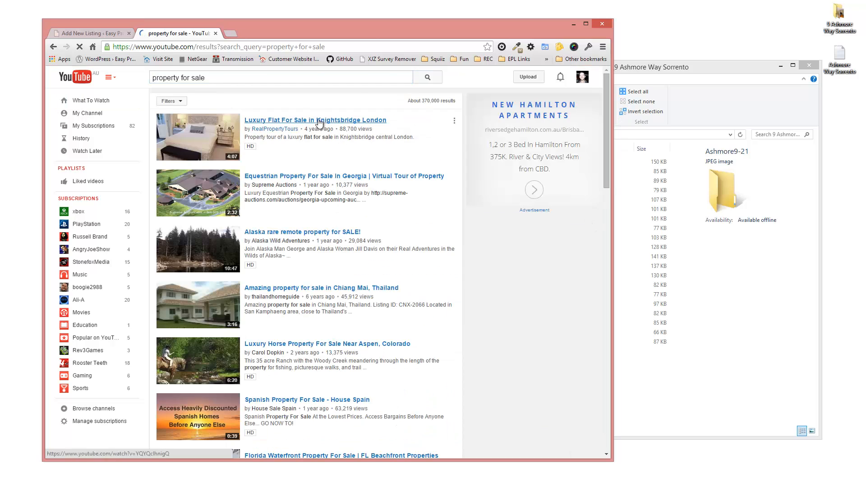
left_click(315, 120)
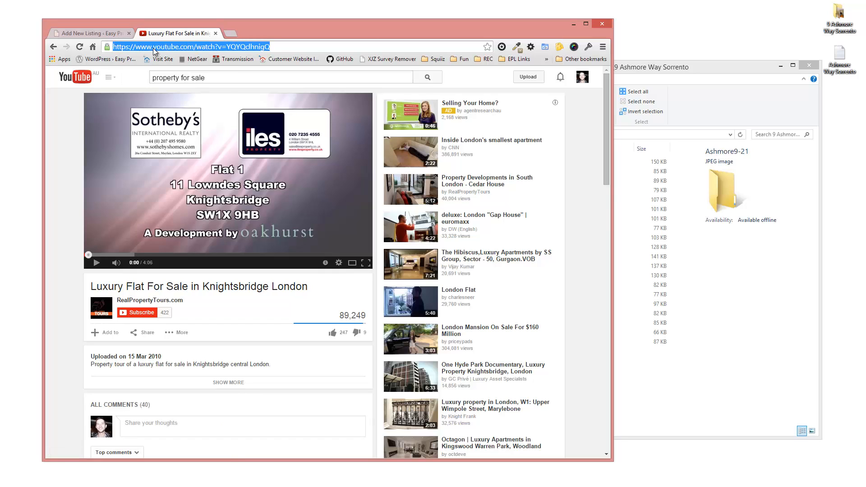
right_click(183, 46)
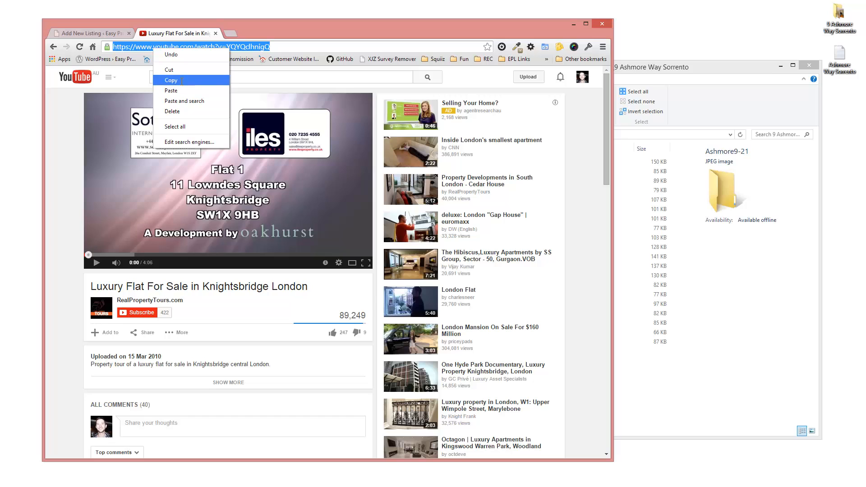
left_click(88, 34)
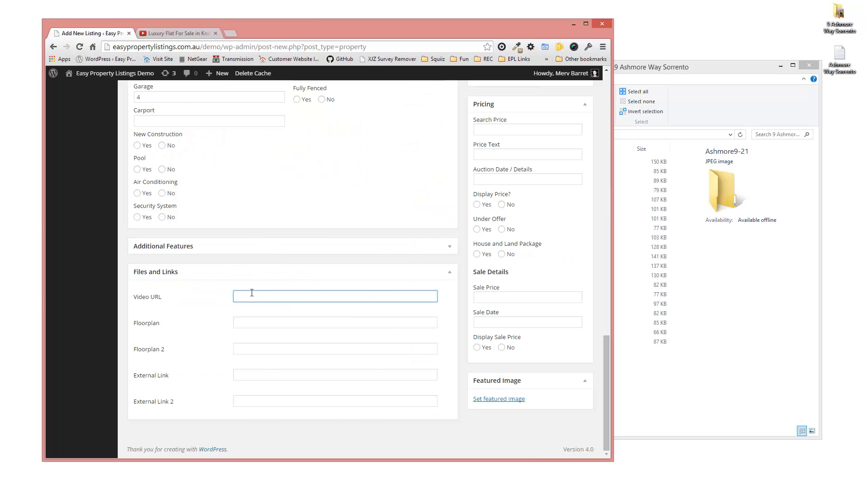
type("https://www.youtube.com/watch?v=YQYQclhnigQ")
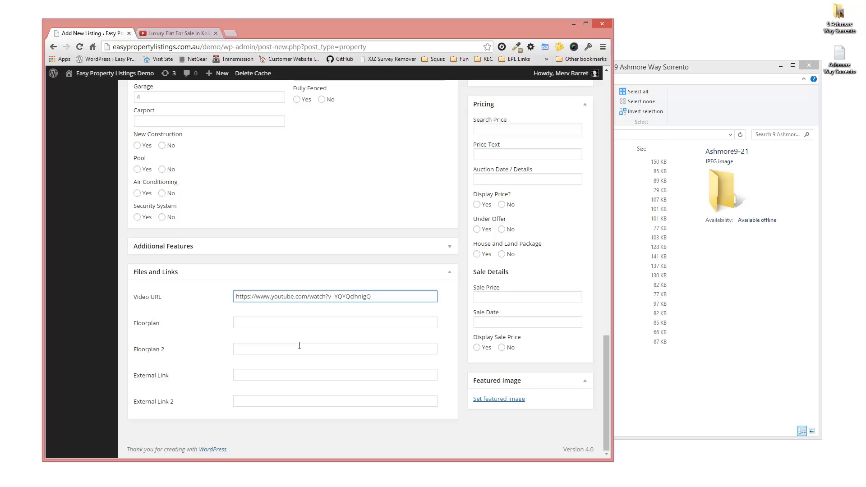
left_click(335, 323)
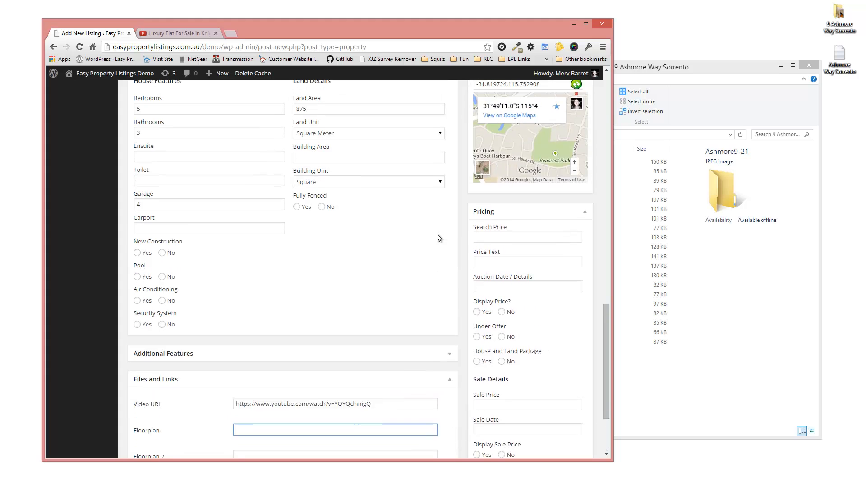
scroll("down", 3)
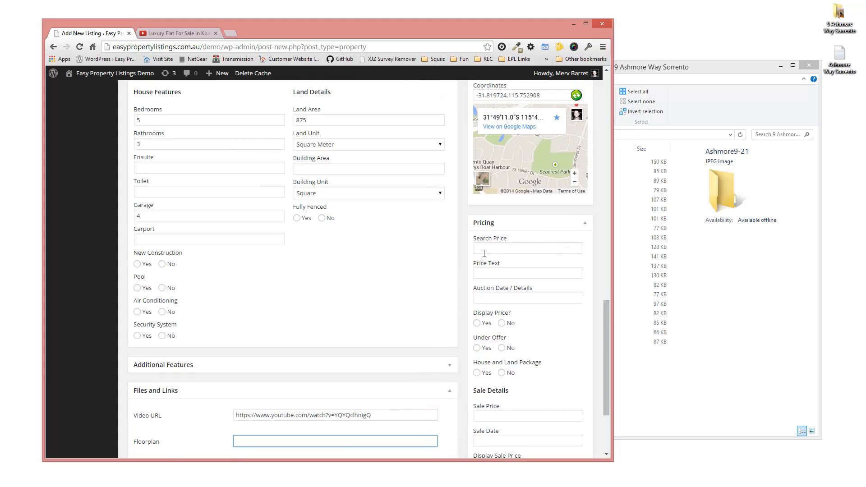
Step: Enter search price 1500000, price text 'From $1,500,000', and set Display Price to Yes
left_click(527, 248)
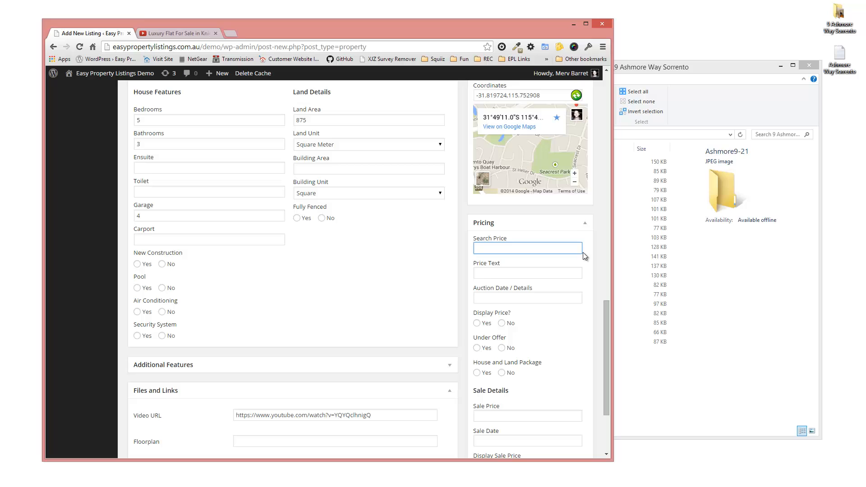
type("1500000")
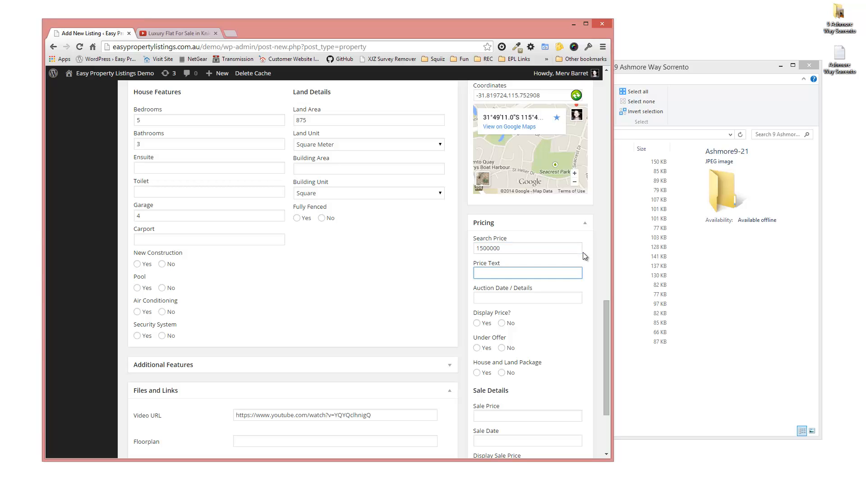
type("Form")
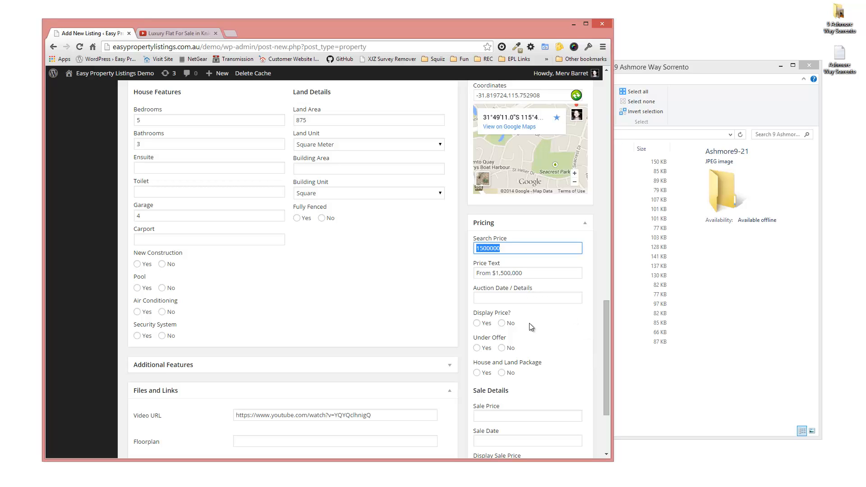
left_click(477, 323)
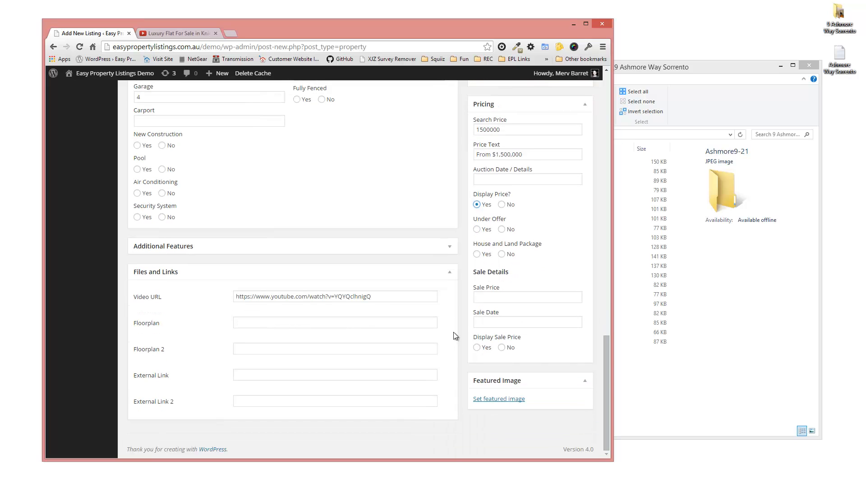
mouse_move(468, 329)
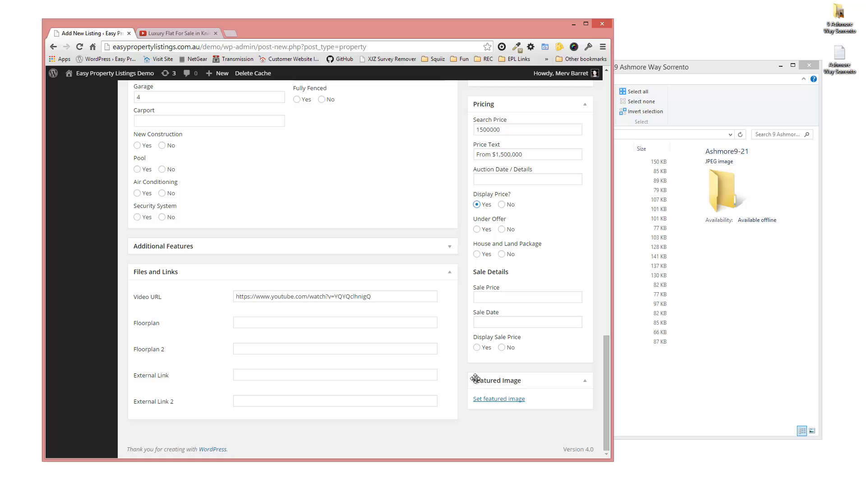
mouse_move(499, 399)
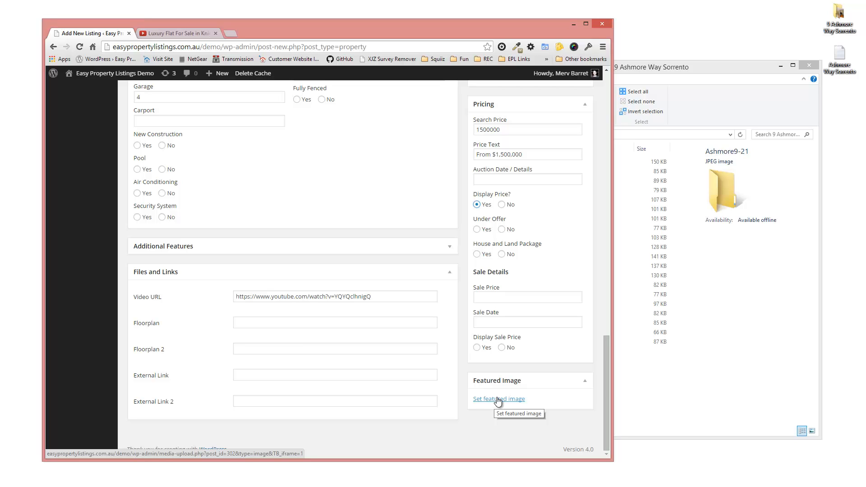
mouse_move(501, 404)
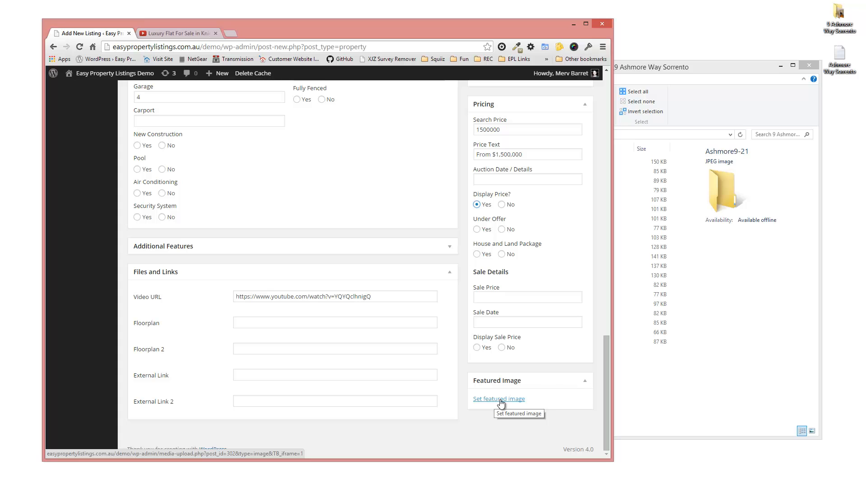
Step: Set the Ashmore9-1 house photo from the Media Library as the featured image
left_click(498, 399)
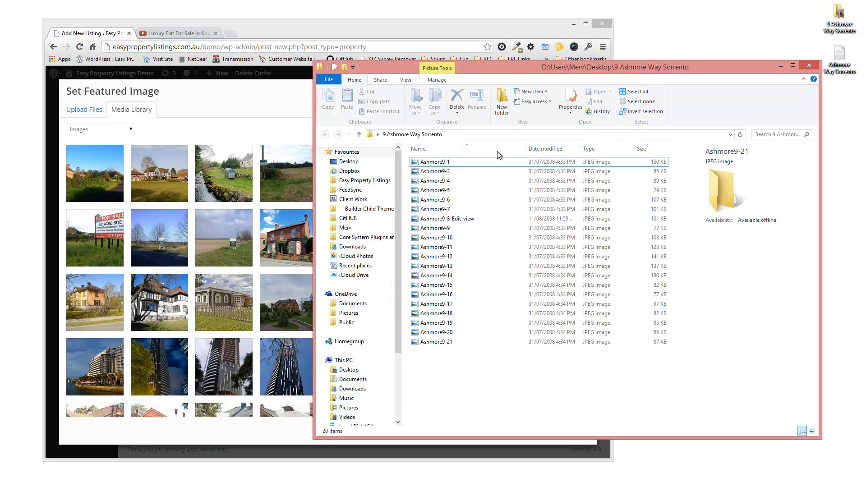
left_click(437, 162)
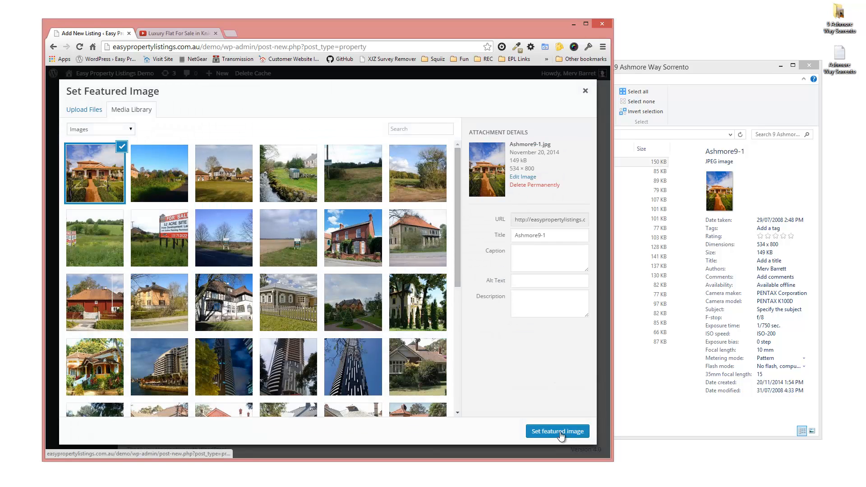
left_click(557, 431)
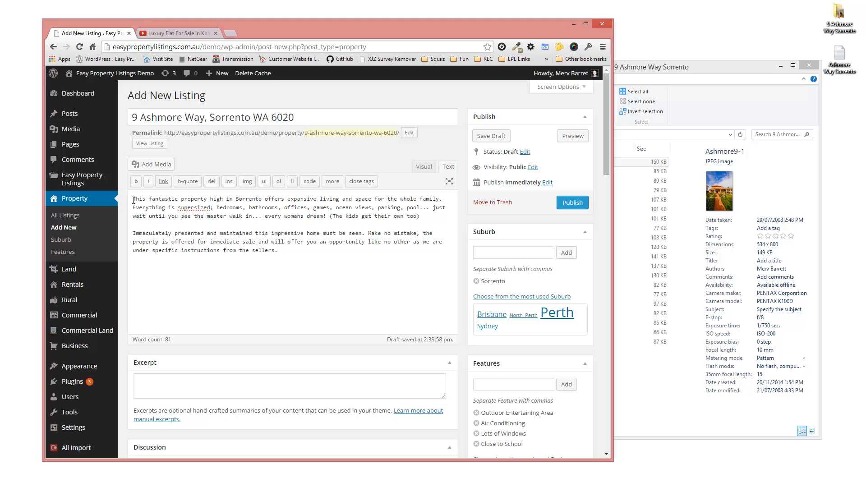
mouse_move(151, 164)
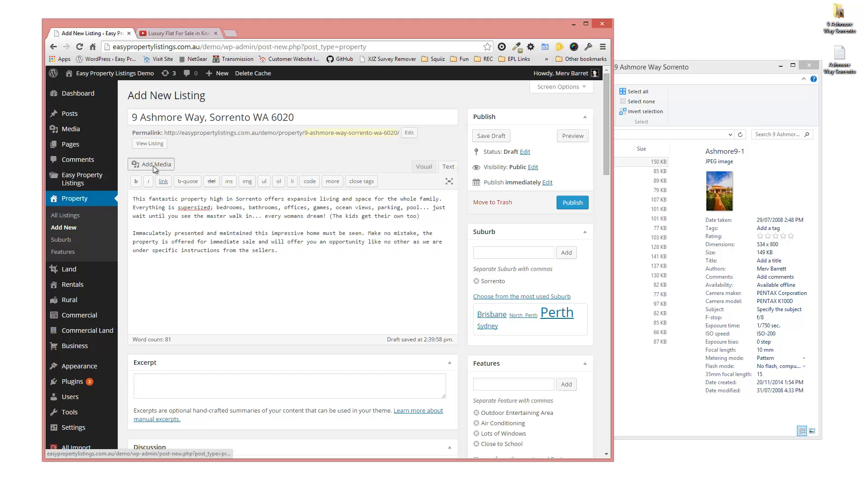
Step: Drag the selected Ashmore photos from File Explorer into the Media Library to upload them
left_click(151, 164)
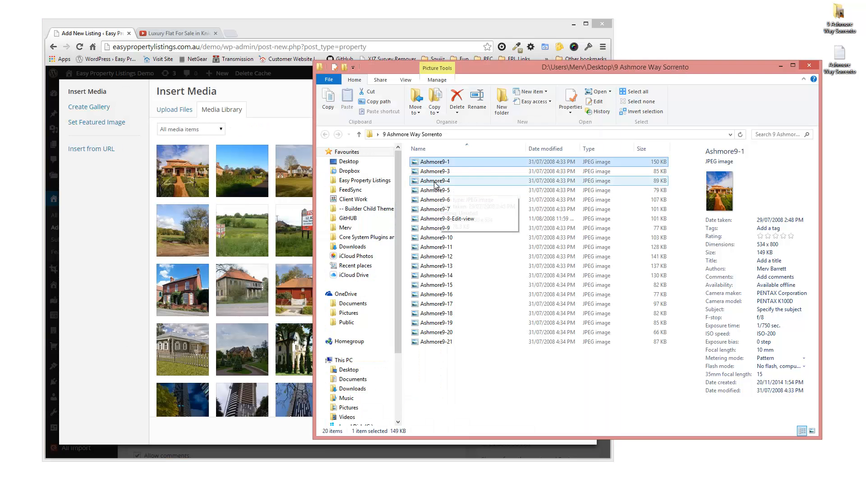
left_click(435, 170)
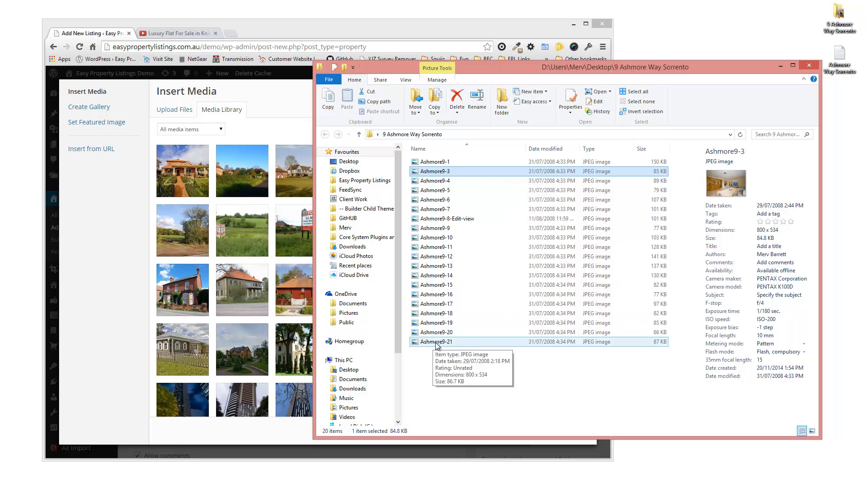
left_click_drag(437, 341, 196, 193)
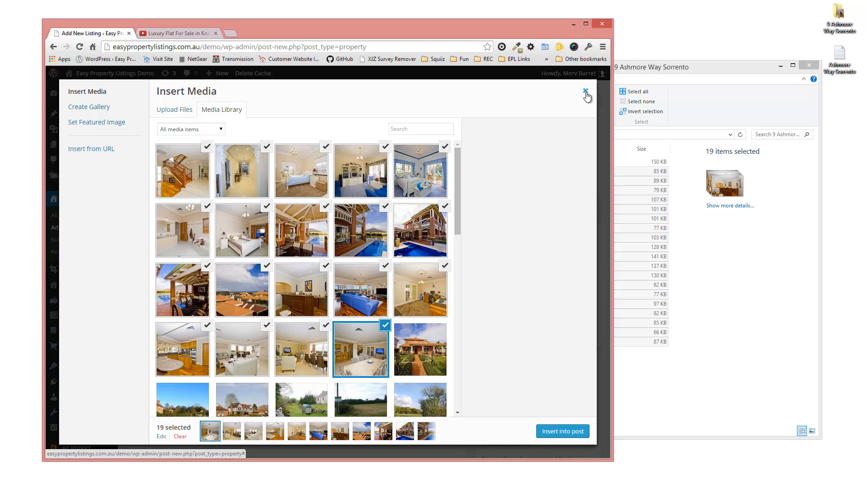
Step: Close the Insert Media window and publish the 9 Ashmore Way, Sorrento listing
left_click(585, 93)
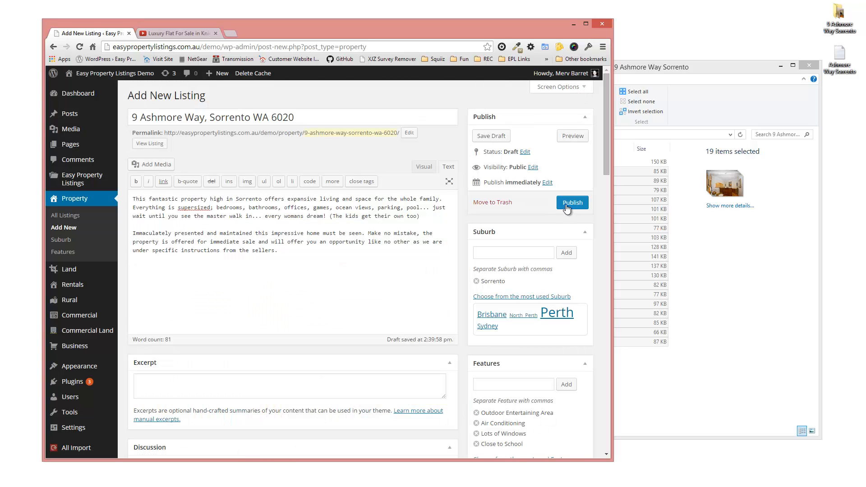
left_click(573, 203)
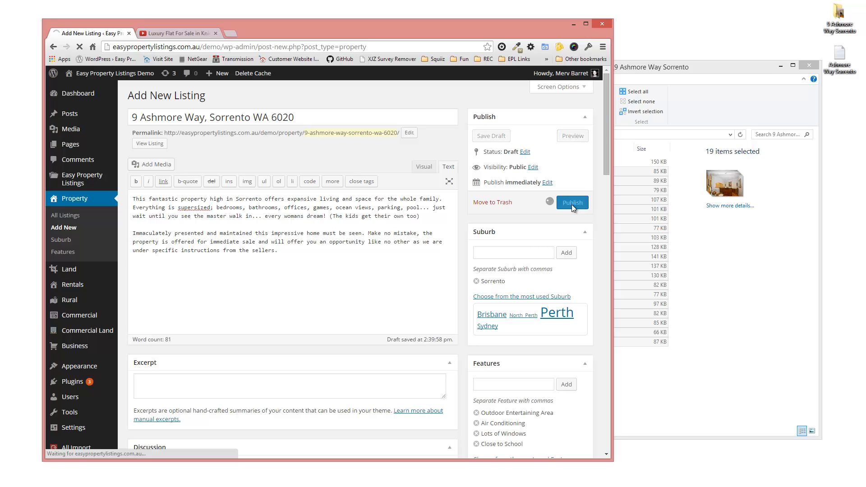
left_click(572, 202)
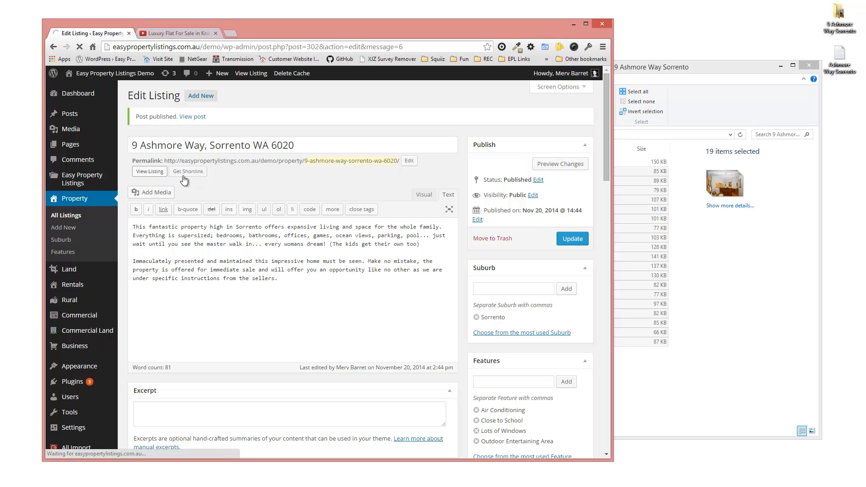
Step: View the live listing page and scroll past its price, image, details, video and Property Features
left_click(149, 171)
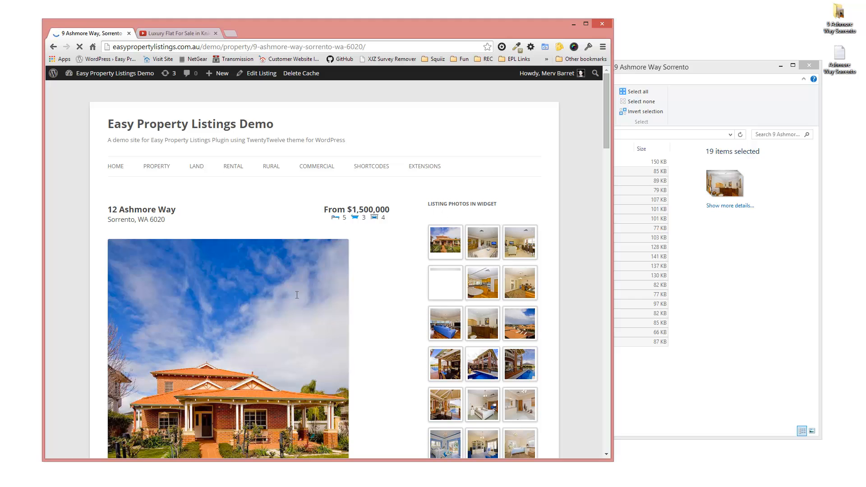
scroll("down", 3)
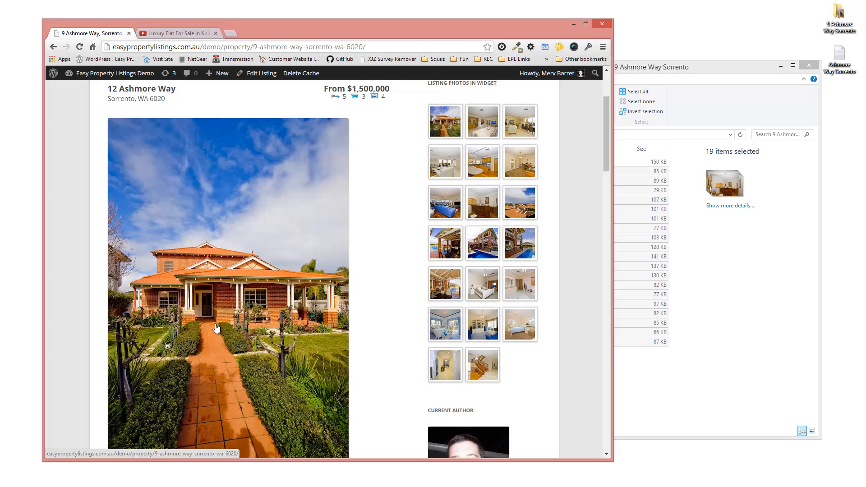
mouse_move(268, 283)
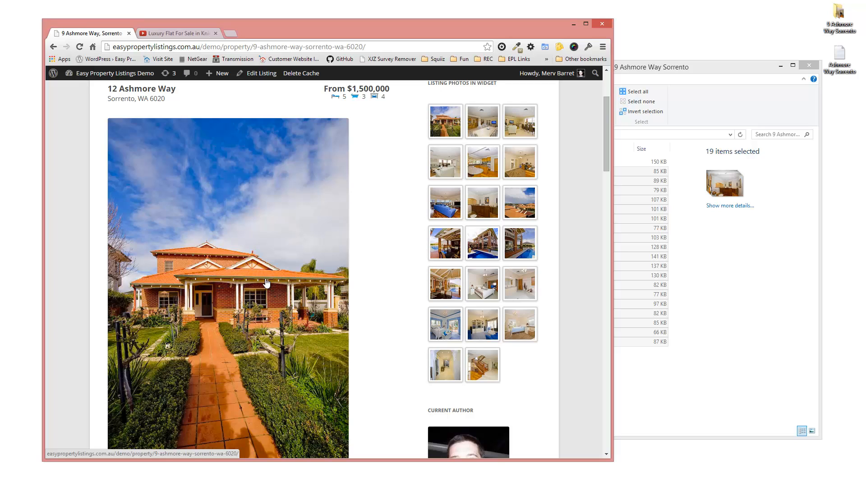
mouse_move(270, 301)
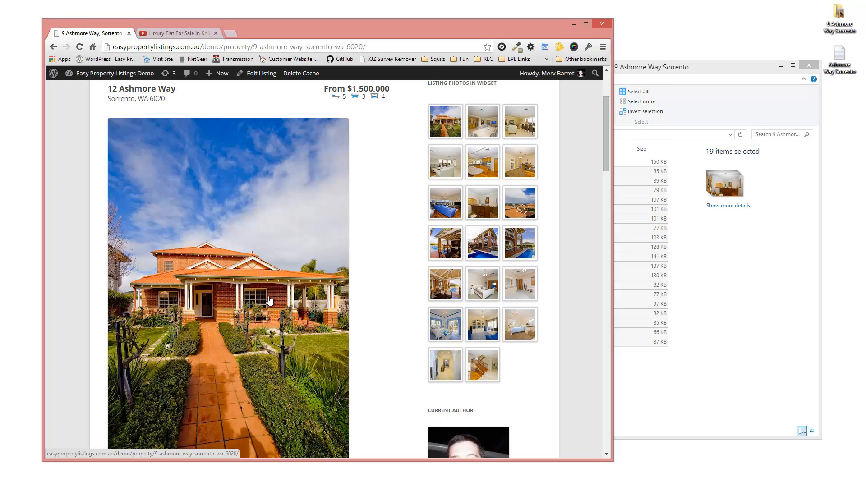
scroll("down", 3)
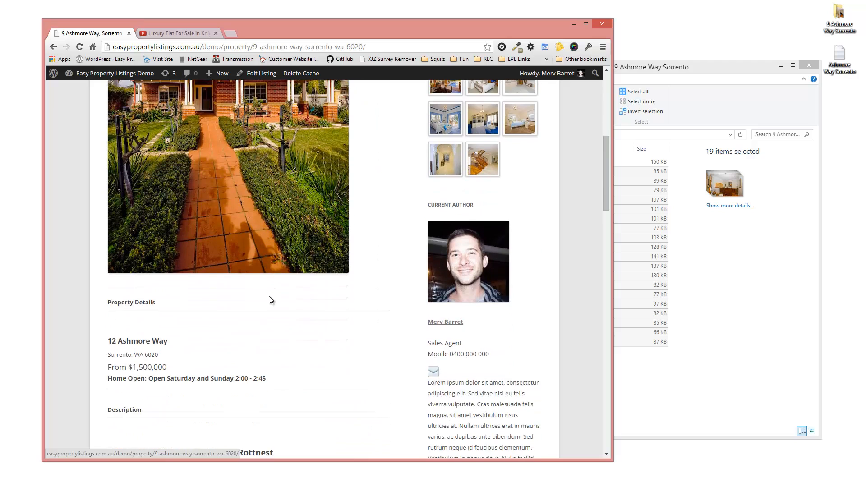
scroll("down", 3)
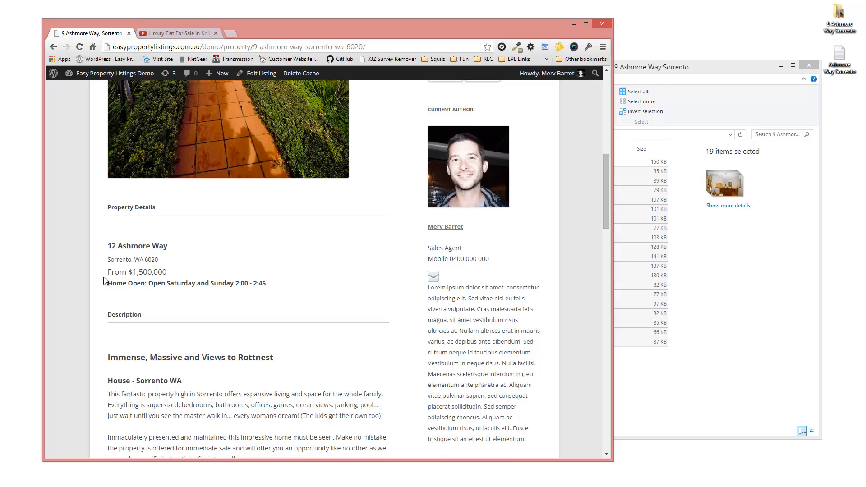
scroll("down", 3)
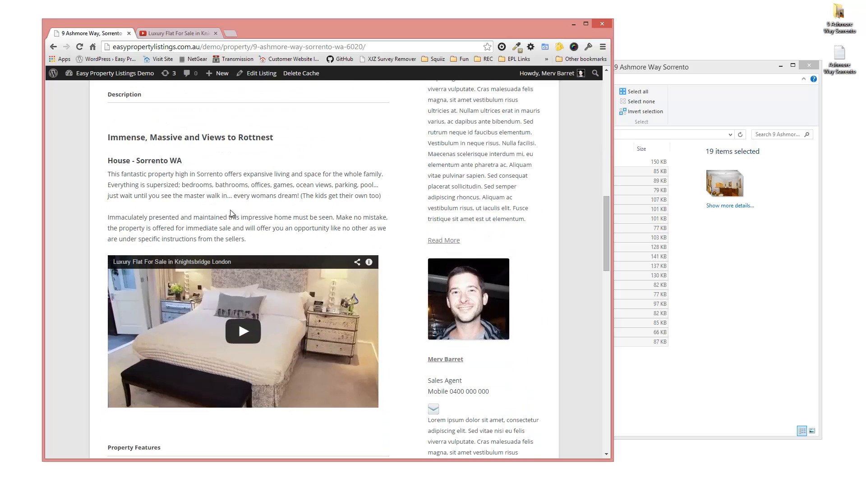
scroll("down", 3)
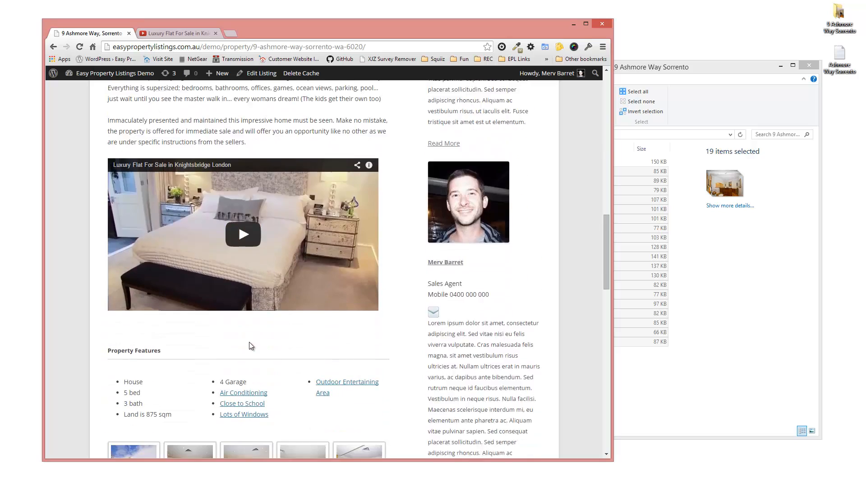
scroll("down", 3)
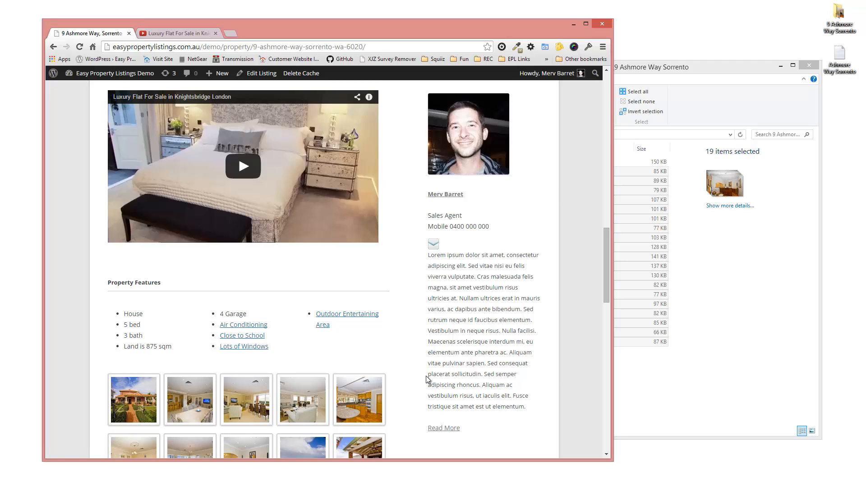
mouse_move(394, 326)
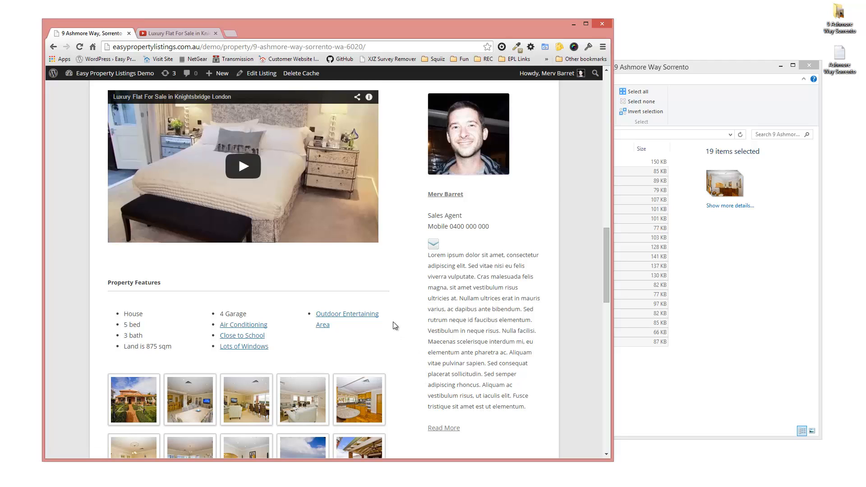
scroll("down", 3)
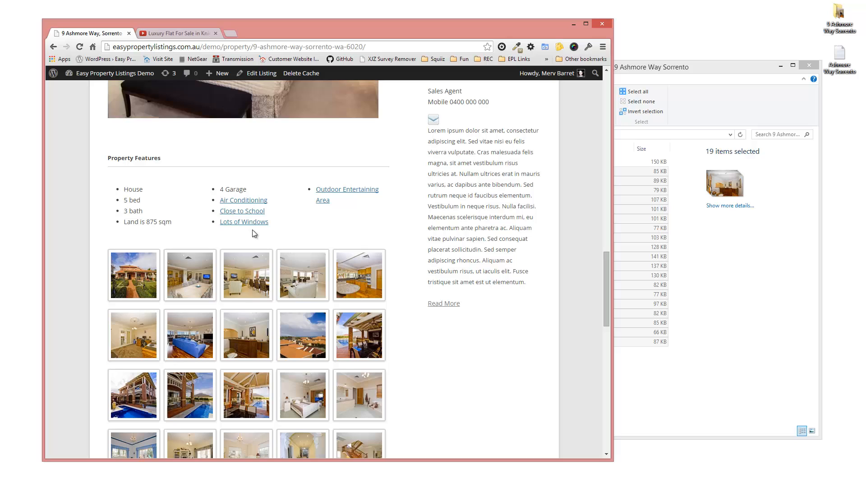
mouse_move(131, 209)
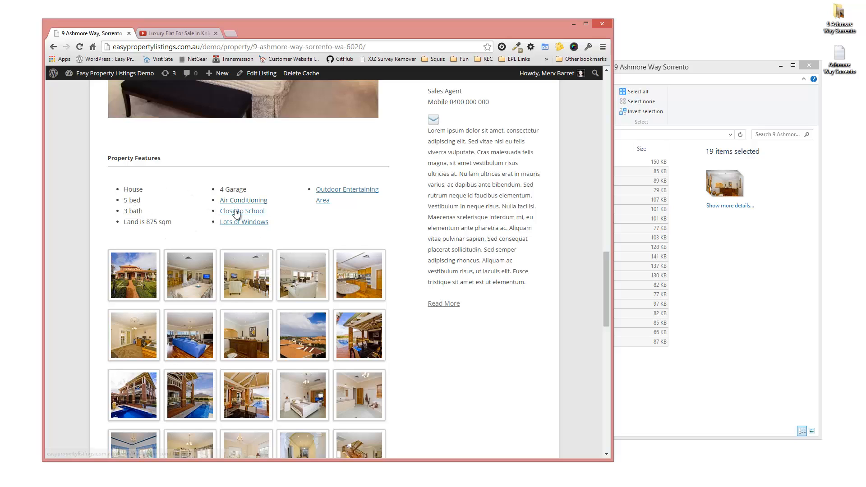
mouse_move(242, 211)
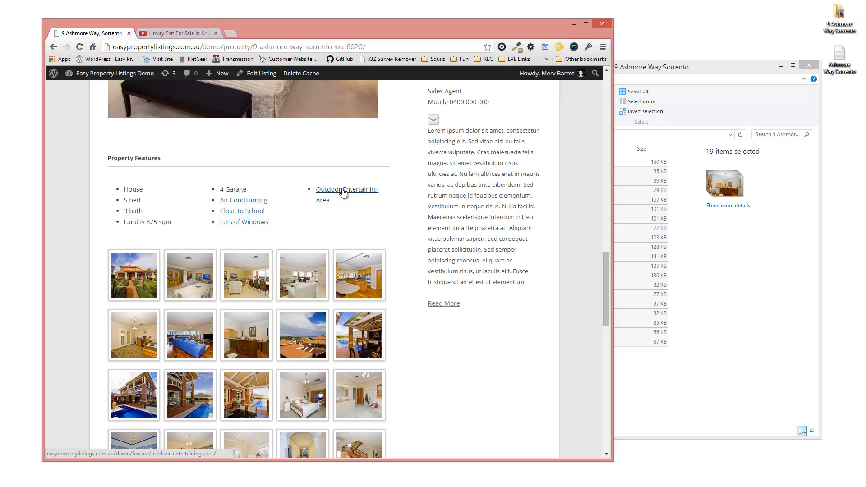
Step: Scroll past the photo gallery and Google map, then show the agent's Bio section
scroll("down", 3)
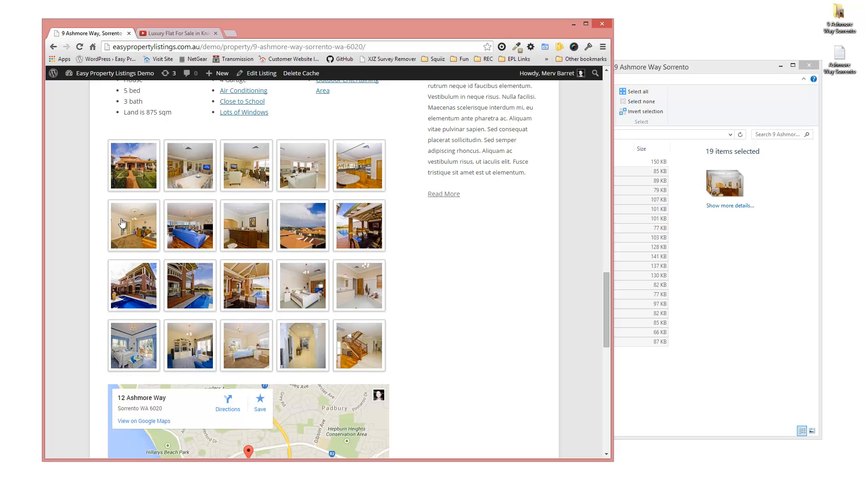
mouse_move(143, 257)
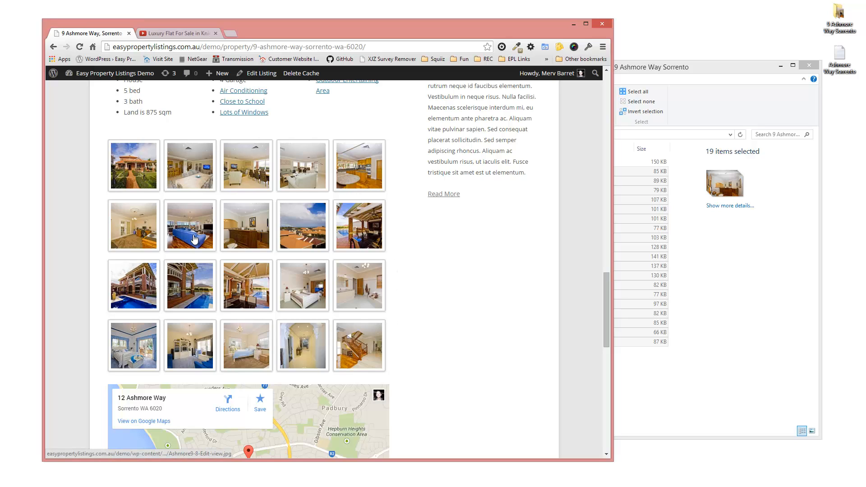
scroll("down", 3)
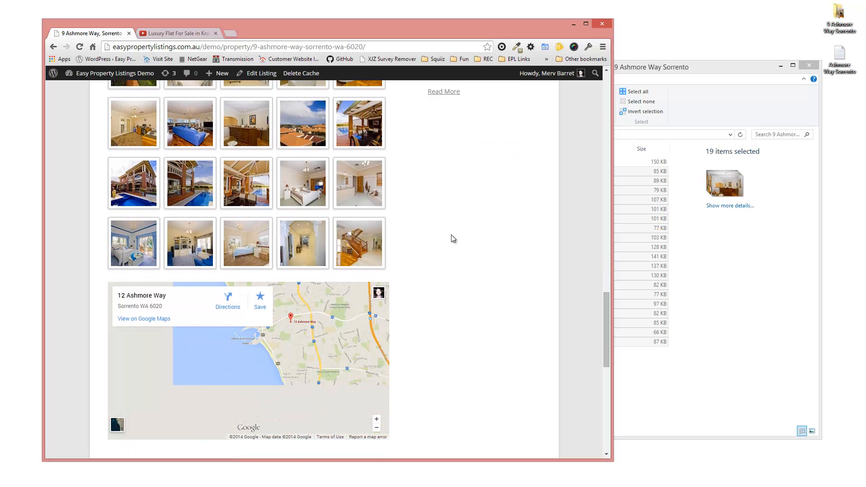
scroll("down", 3)
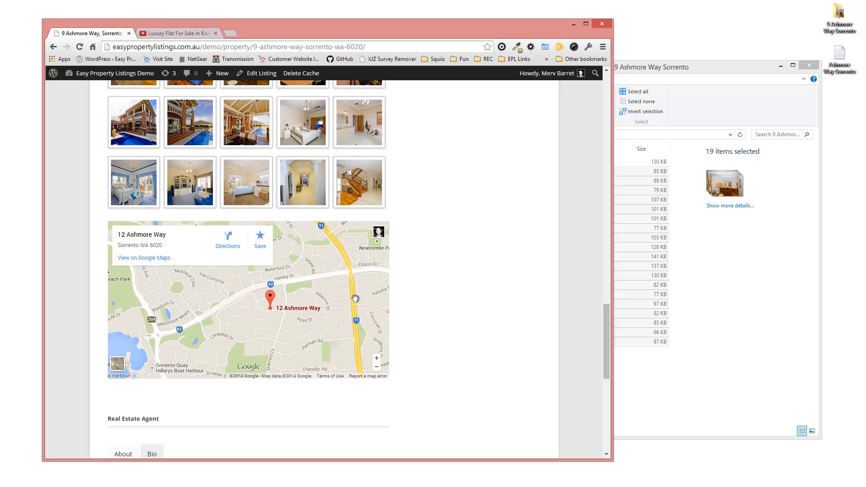
scroll("down", 3)
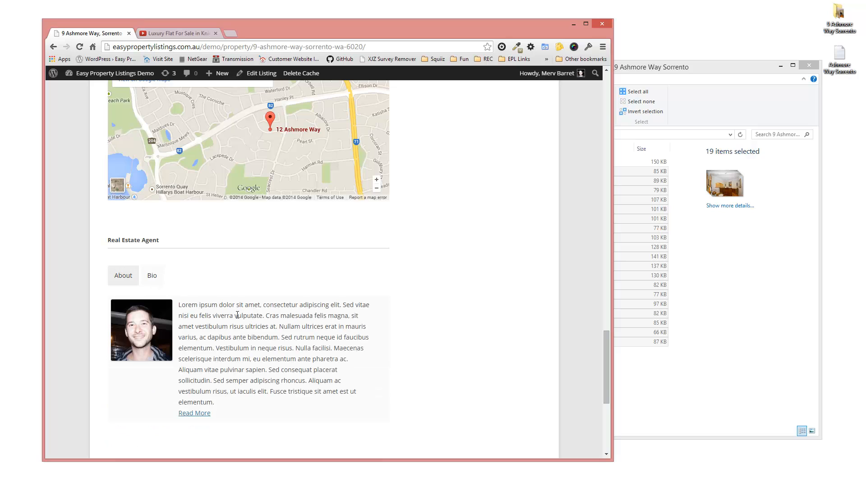
left_click(152, 277)
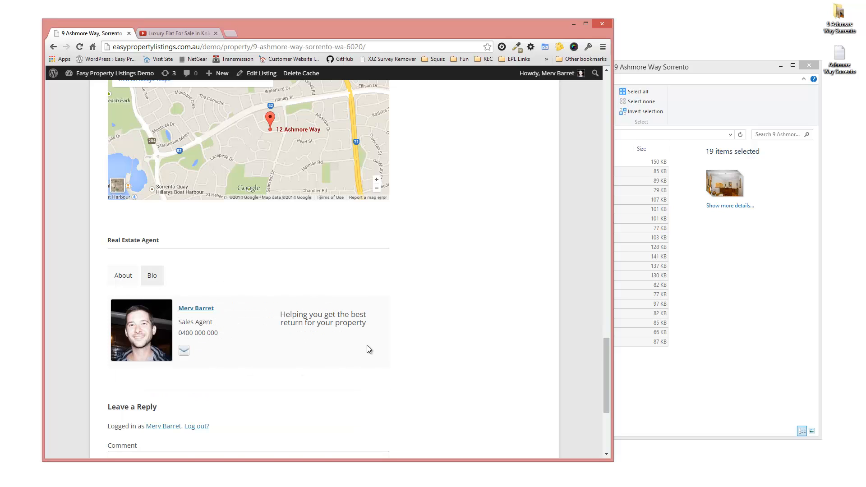
scroll("down", 3)
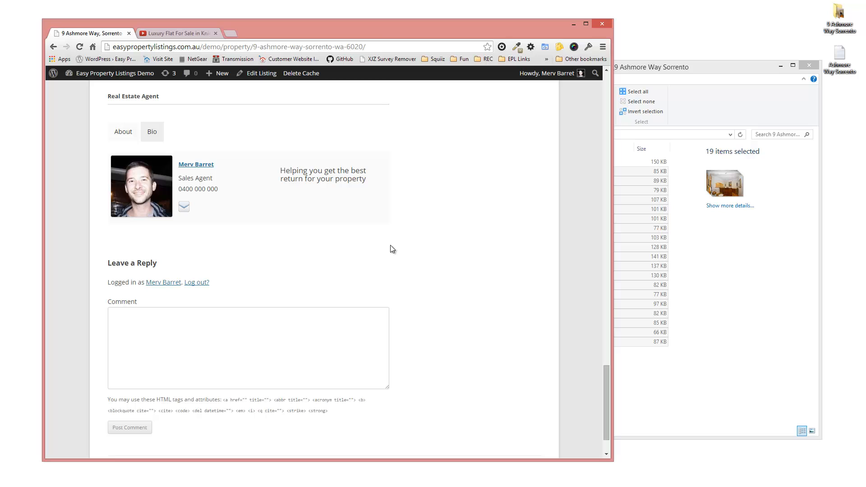
mouse_move(572, 293)
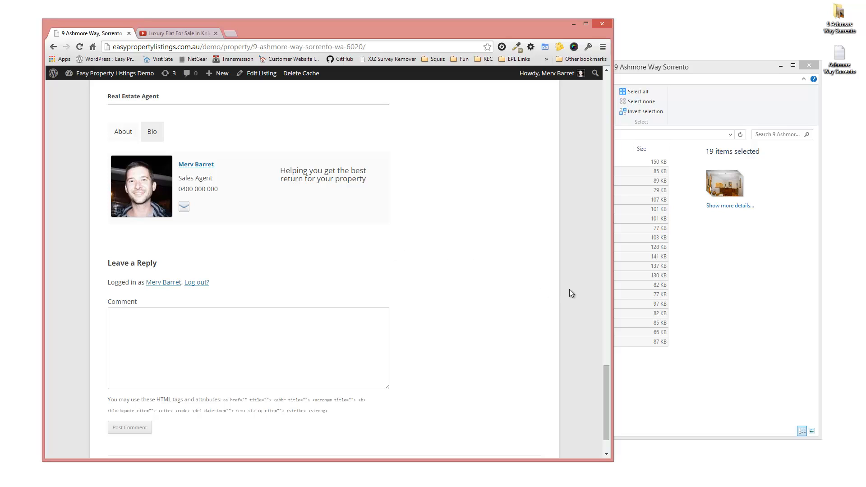
mouse_move(694, 335)
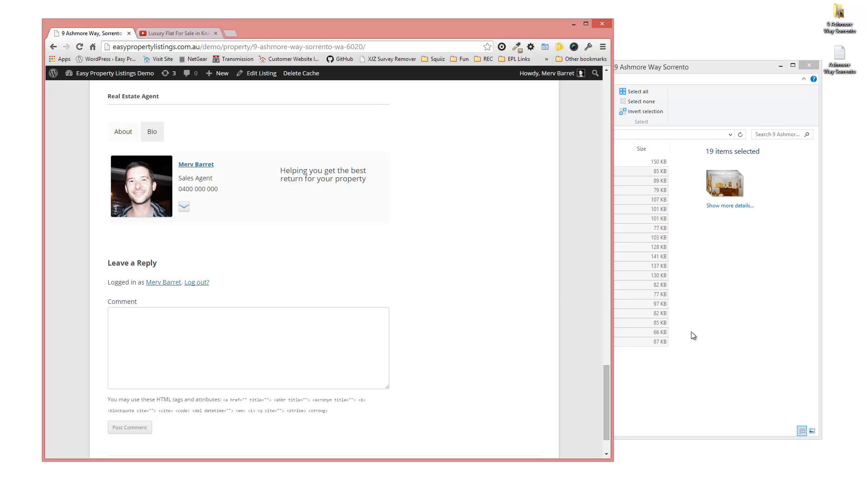